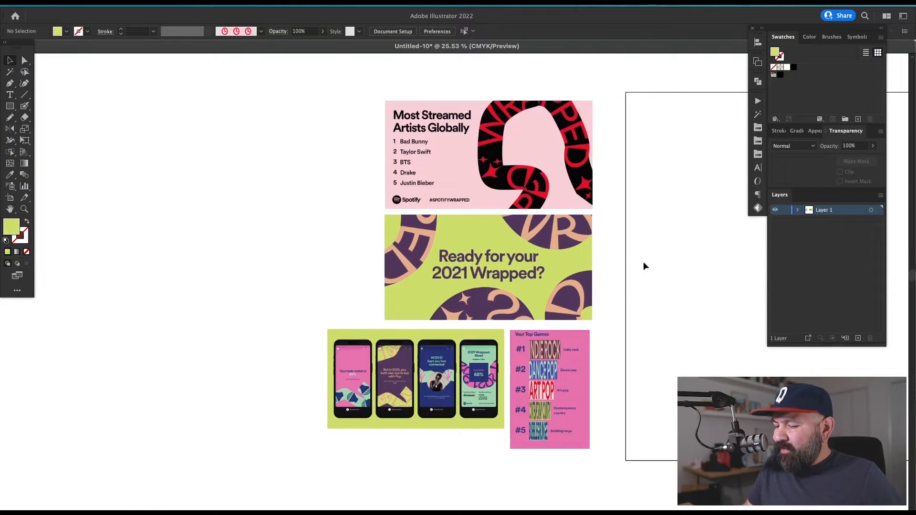
pyautogui.moveTo(582, 156)
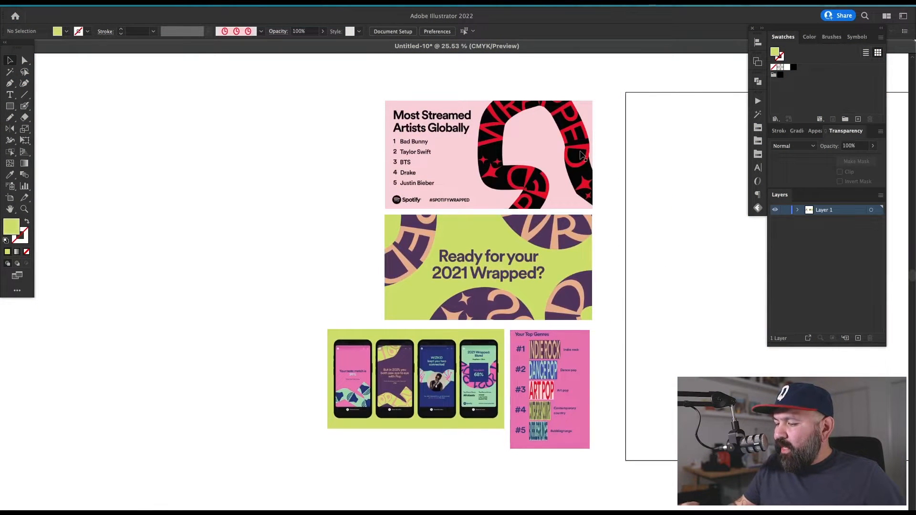
pyautogui.moveTo(523, 219)
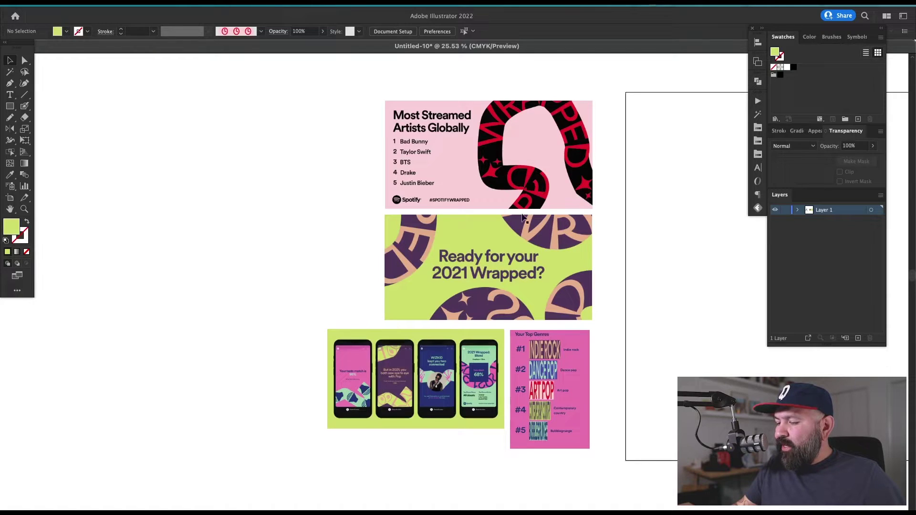
pyautogui.moveTo(497, 122)
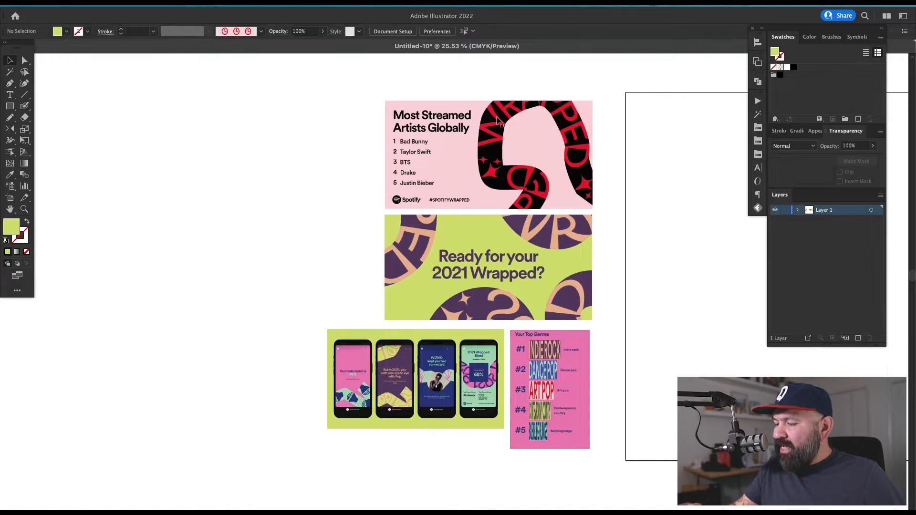
pyautogui.moveTo(560, 234)
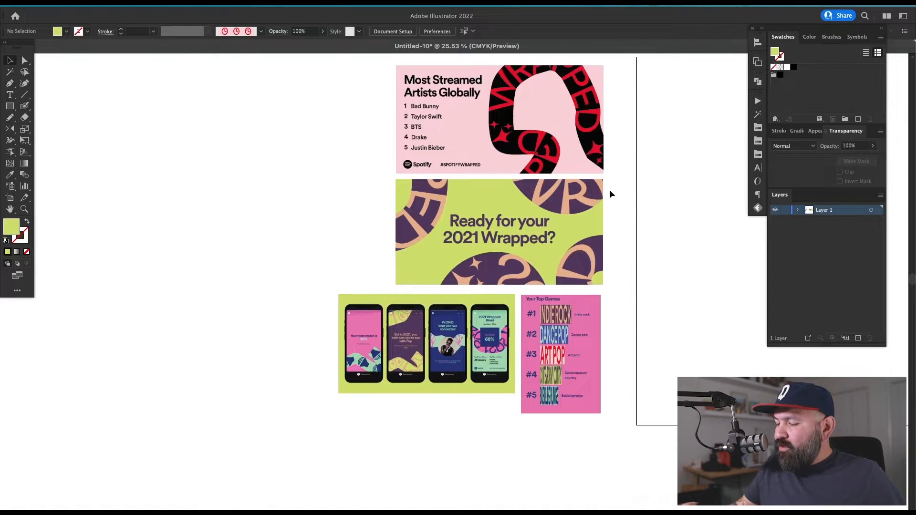
pyautogui.moveTo(475, 286)
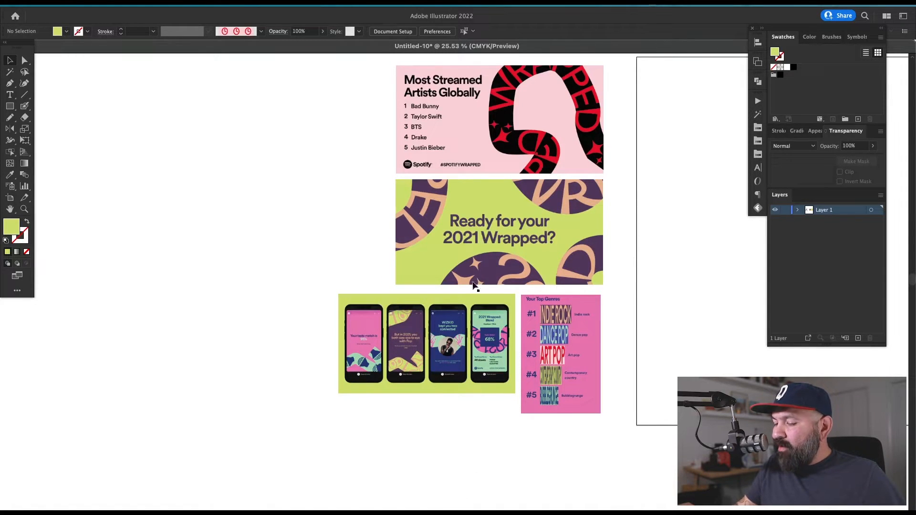
pyautogui.moveTo(482, 233)
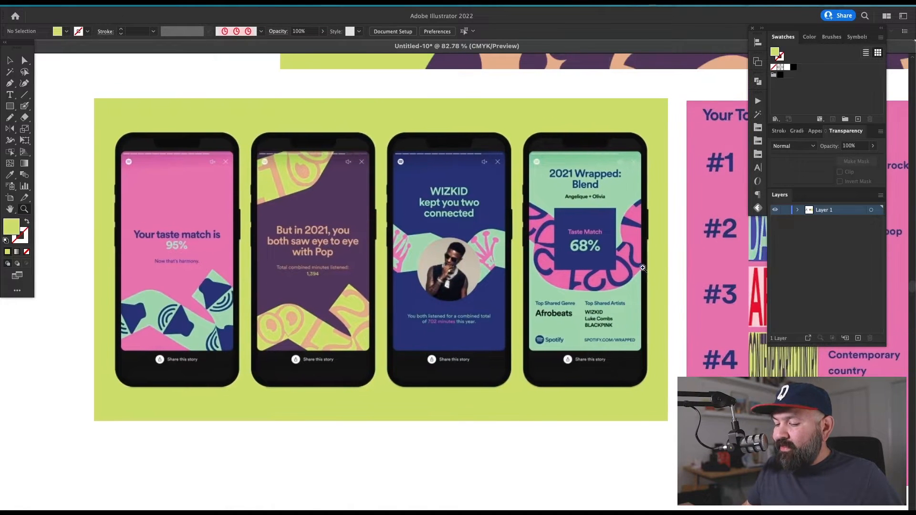
pyautogui.moveTo(530, 430)
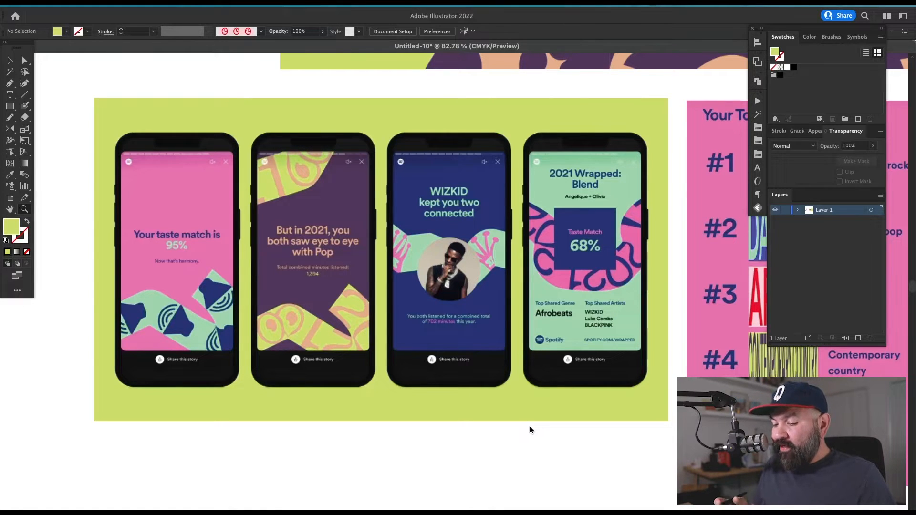
pyautogui.moveTo(662, 323)
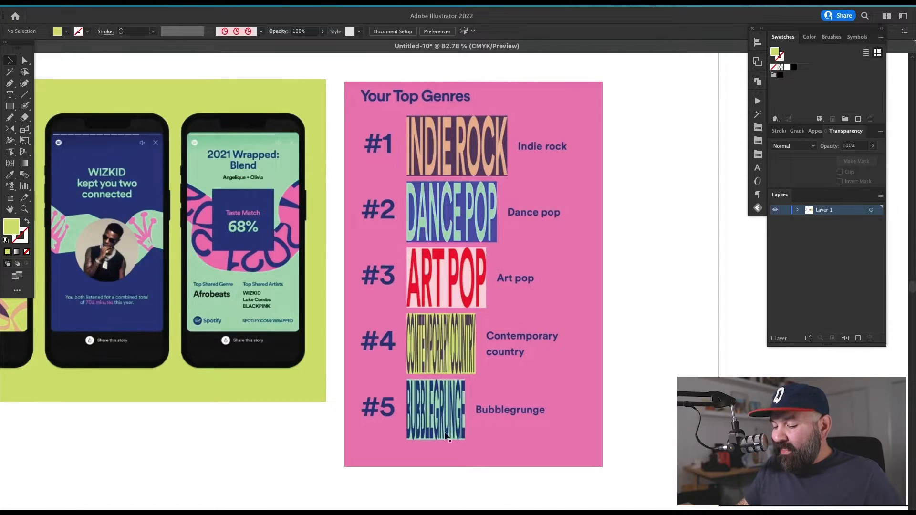
pyautogui.moveTo(623, 204)
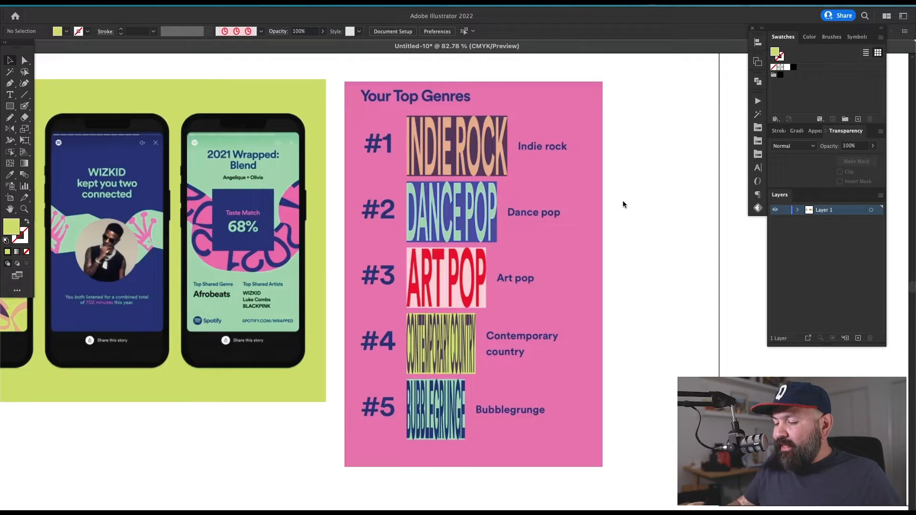
pyautogui.moveTo(442, 361)
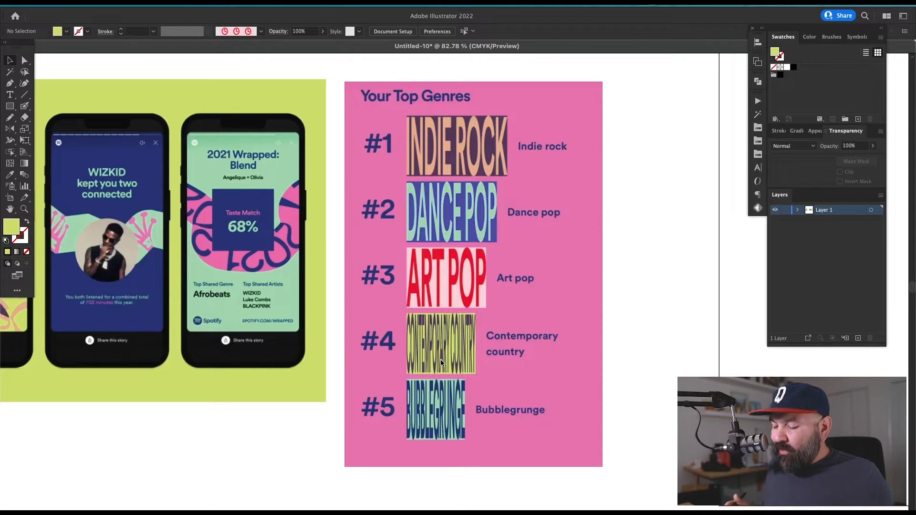
pyautogui.moveTo(561, 174)
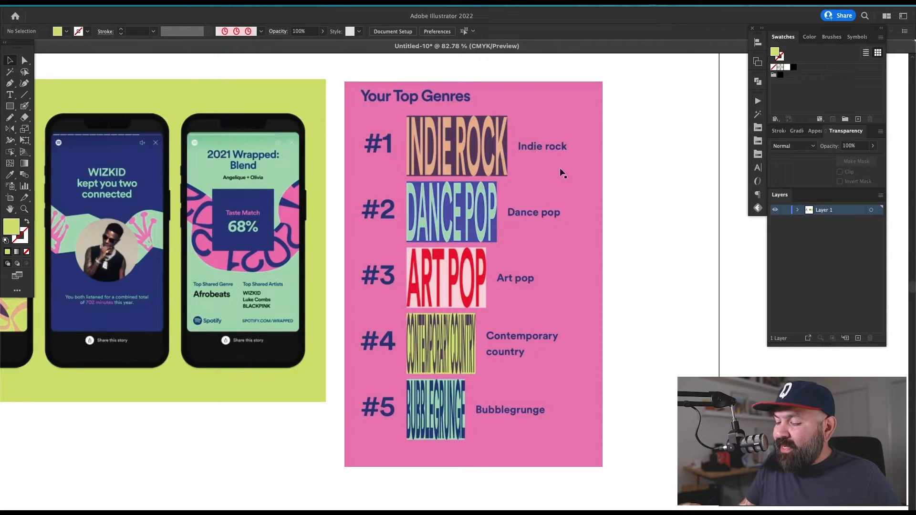
pyautogui.moveTo(452, 400)
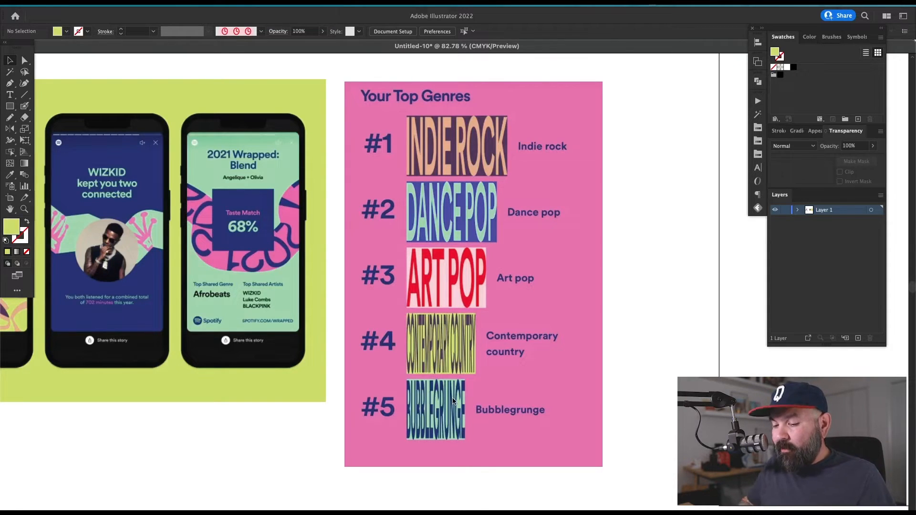
pyautogui.moveTo(622, 243)
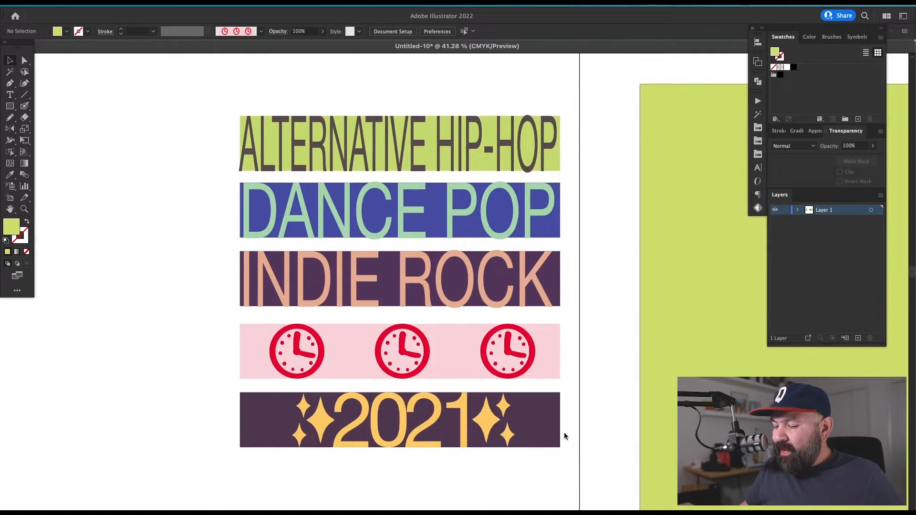
pyautogui.moveTo(581, 354)
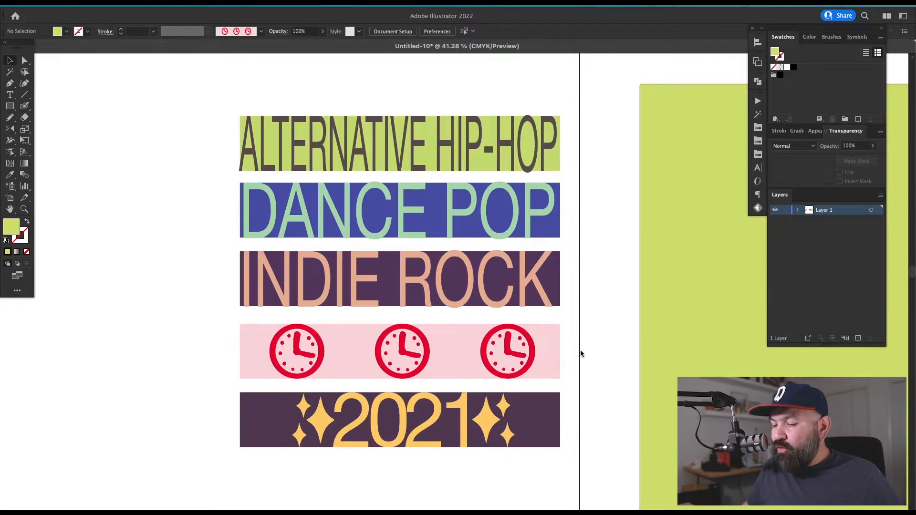
pyautogui.moveTo(561, 134)
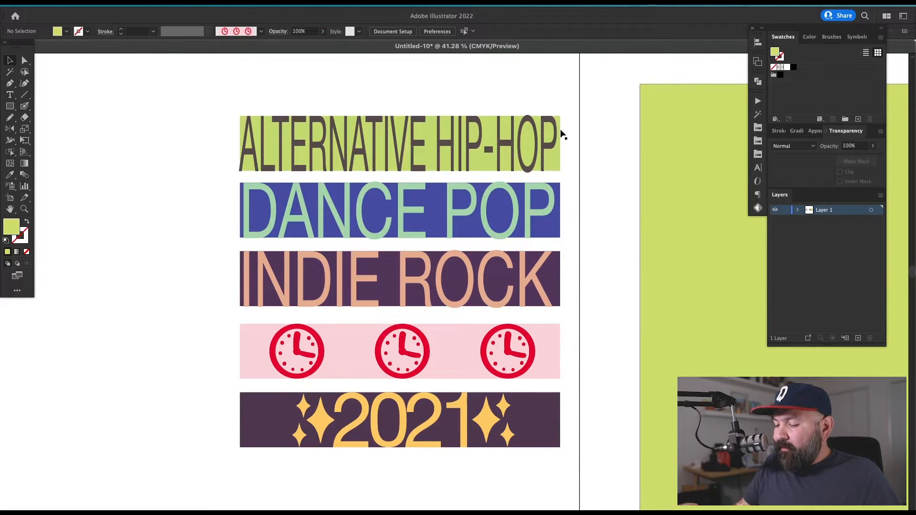
pyautogui.moveTo(615, 284)
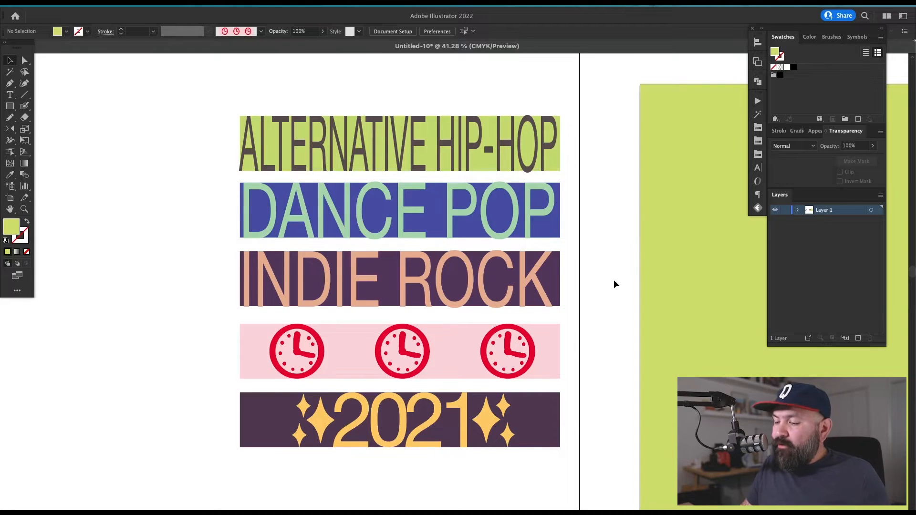
pyautogui.moveTo(614, 248)
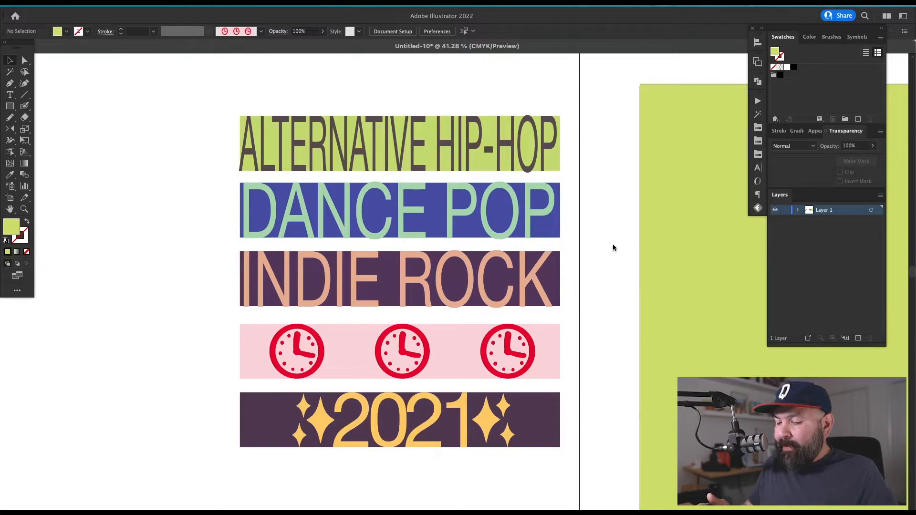
# Place the copied ALTERNATIVE HIP-HOP title bar on its pink background and deselect it
pyautogui.scroll(-3)
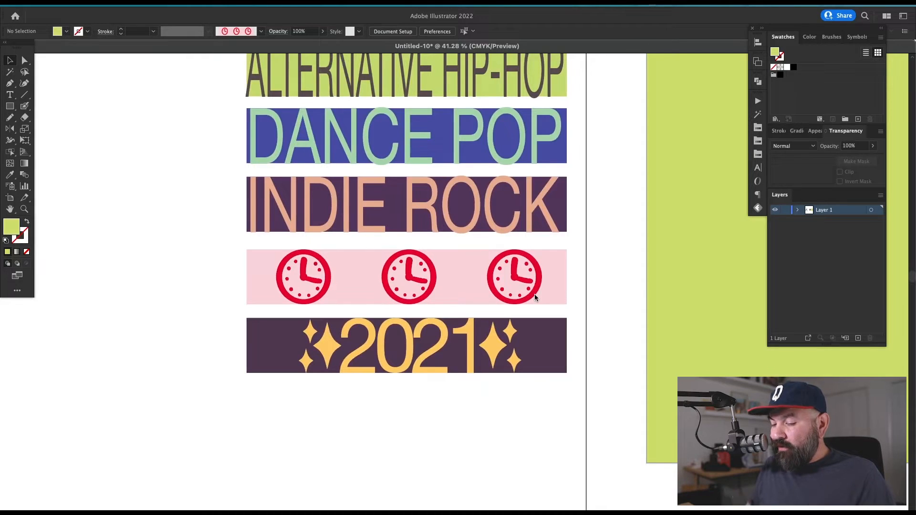
pyautogui.moveTo(513, 390)
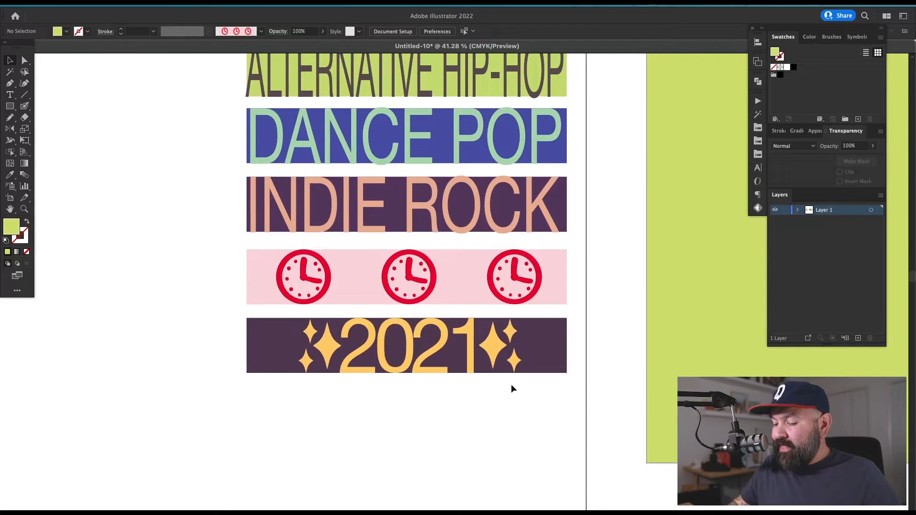
pyautogui.moveTo(345, 366)
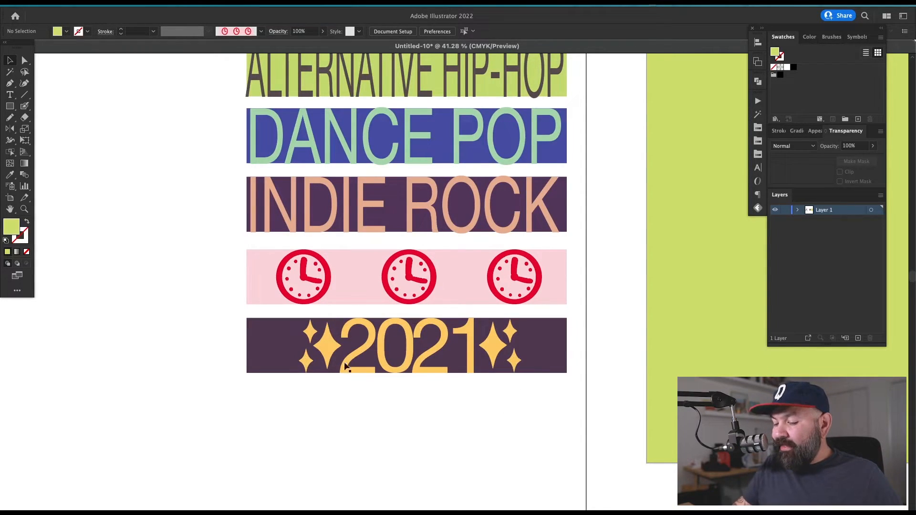
pyautogui.moveTo(526, 342)
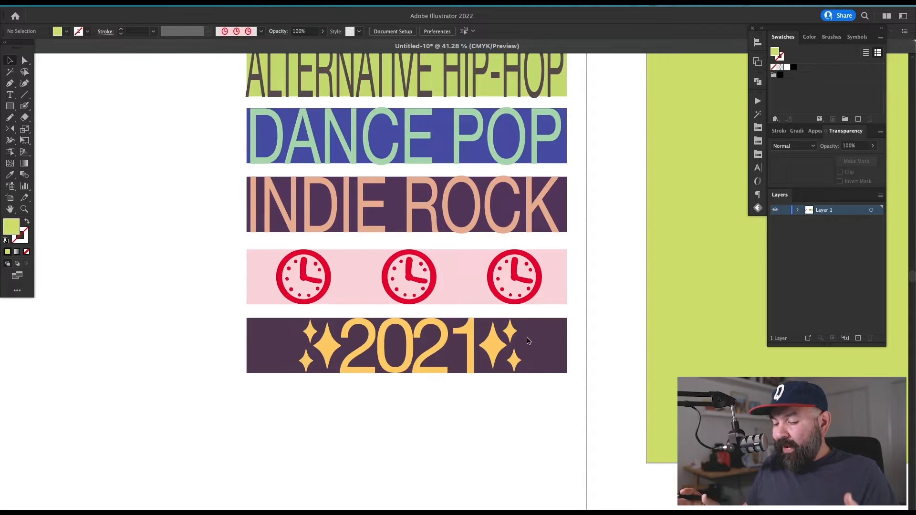
pyautogui.moveTo(534, 349)
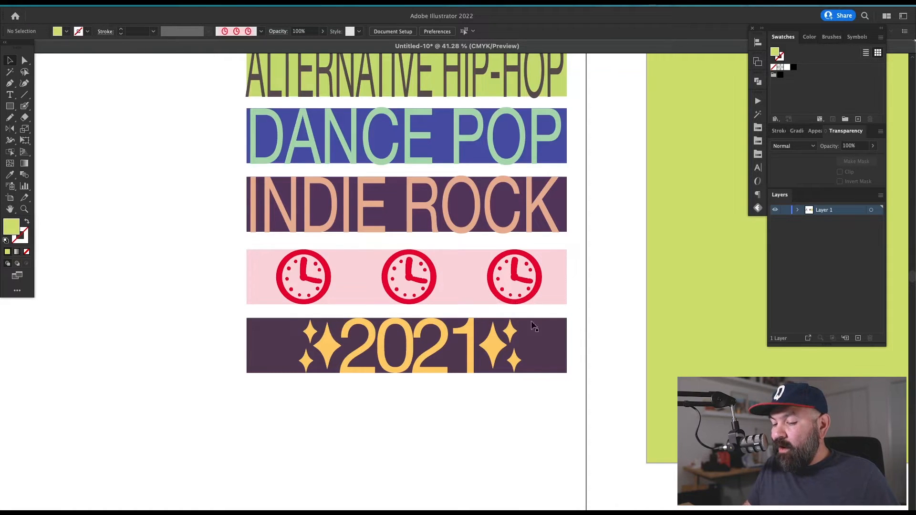
pyautogui.moveTo(499, 358)
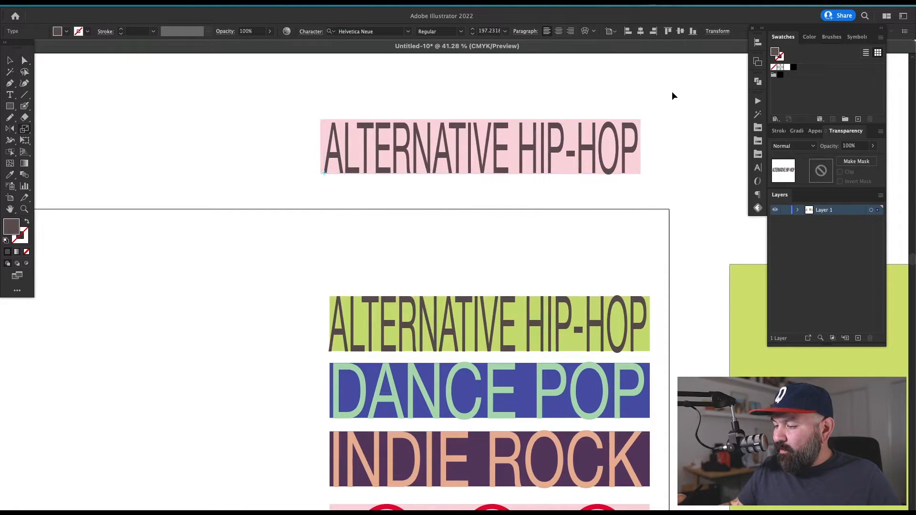
pyautogui.click(481, 146)
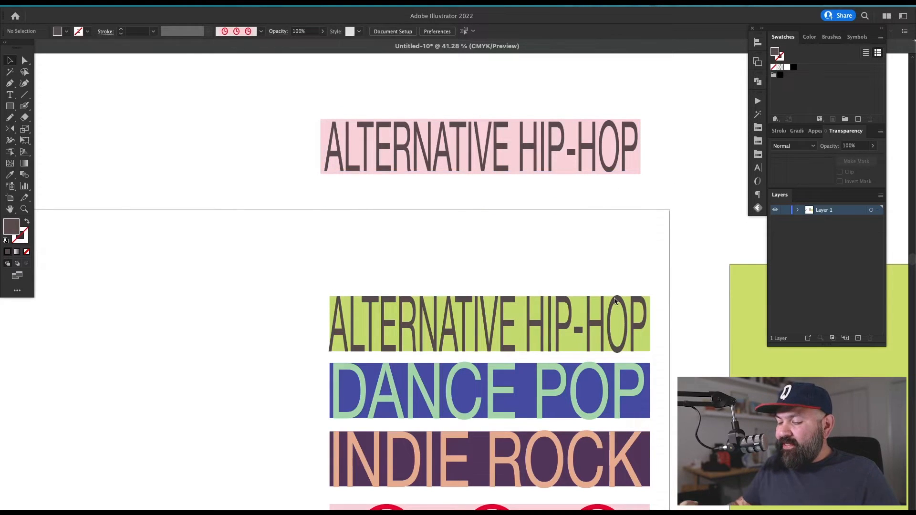
pyautogui.moveTo(771, 288)
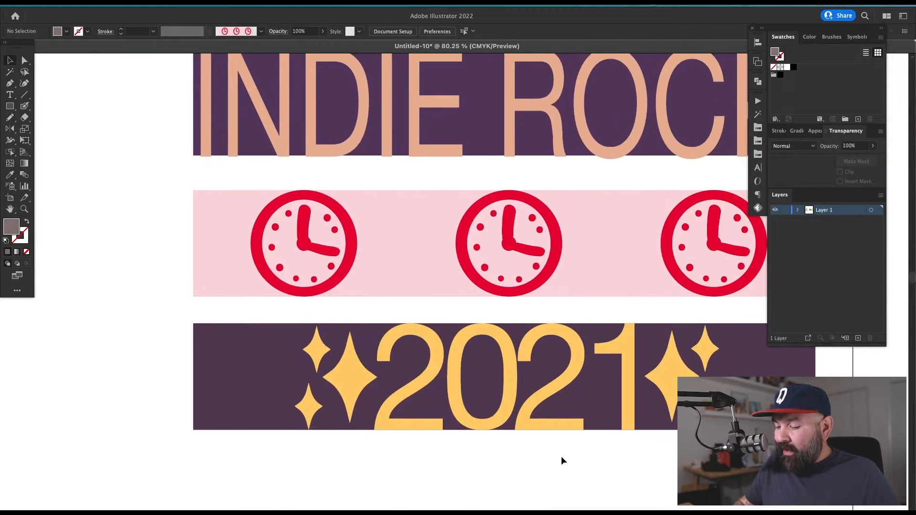
pyautogui.moveTo(593, 361)
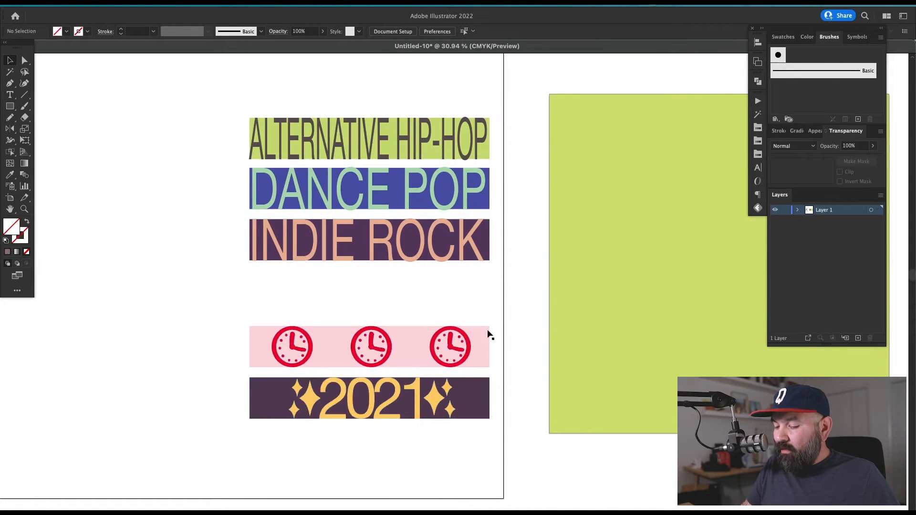
pyautogui.moveTo(484, 299)
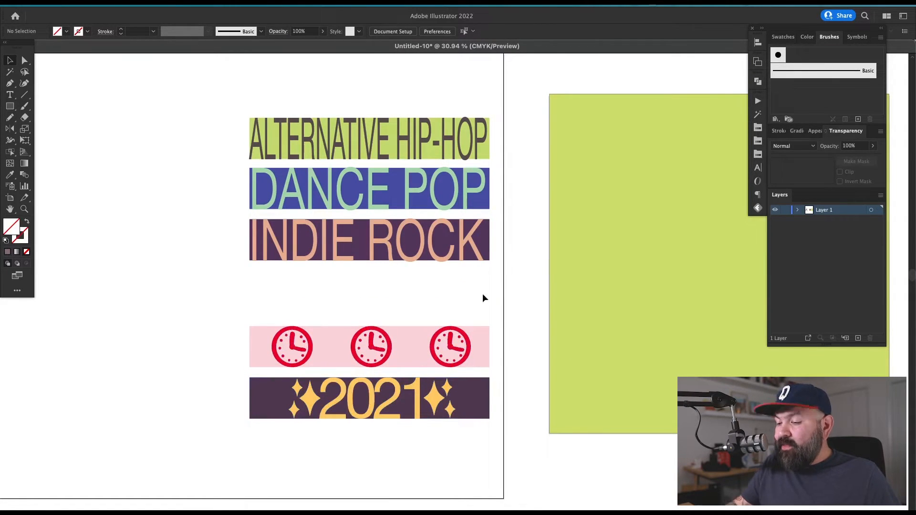
pyautogui.moveTo(471, 316)
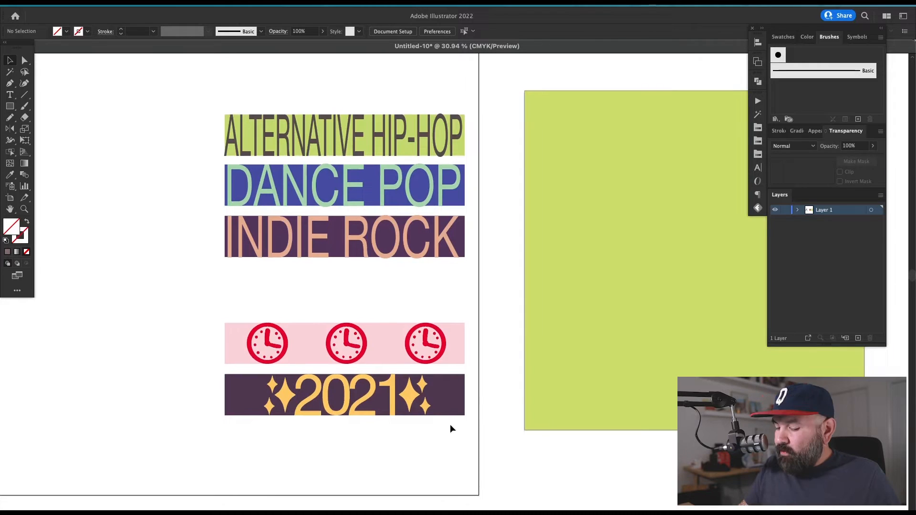
# Make a pattern brush from the selected 2021 sparkle strip via the Brushes panel
pyautogui.click(345, 395)
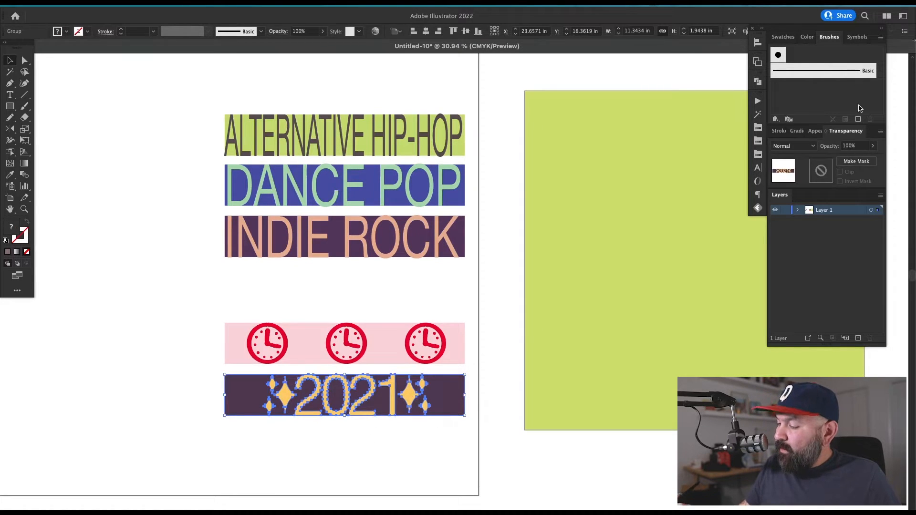
pyautogui.click(858, 119)
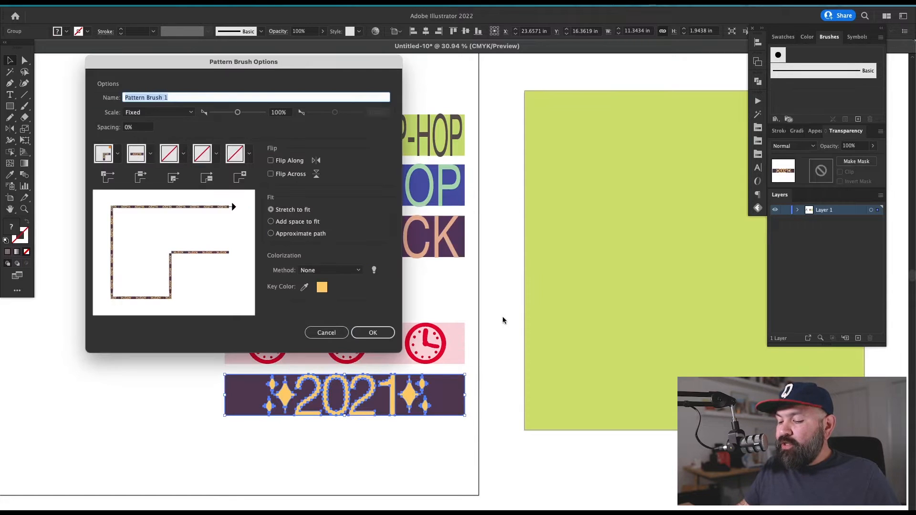
pyautogui.click(373, 332)
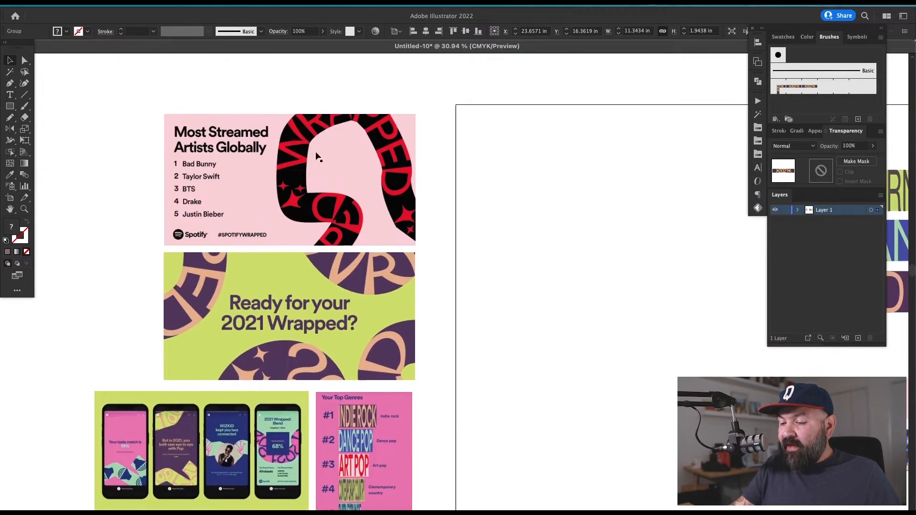
pyautogui.moveTo(291, 388)
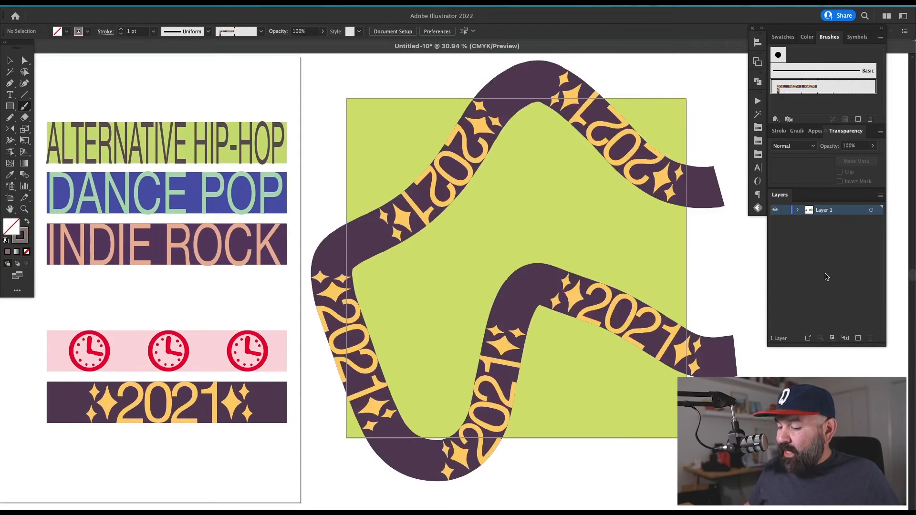
pyautogui.moveTo(473, 225)
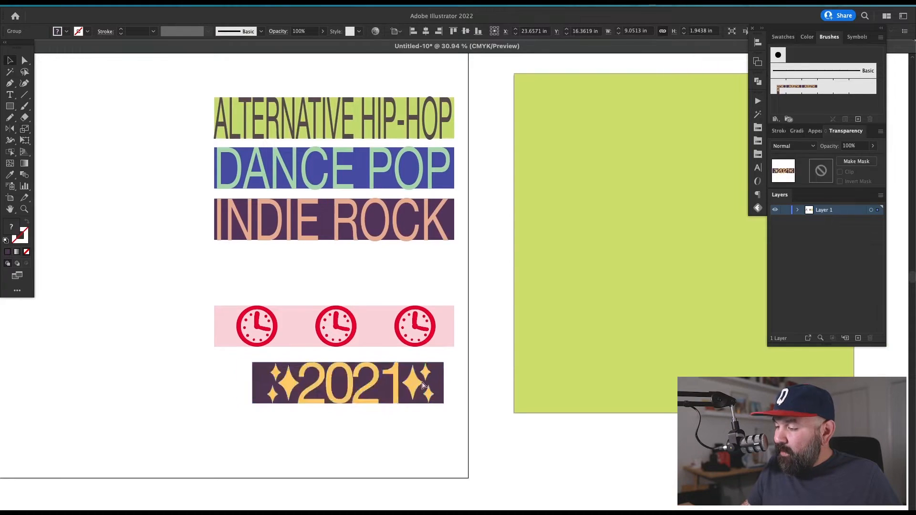
# Save the trimmed 2021 strip as a second pattern brush (Pattern Brush 2)
pyautogui.click(858, 118)
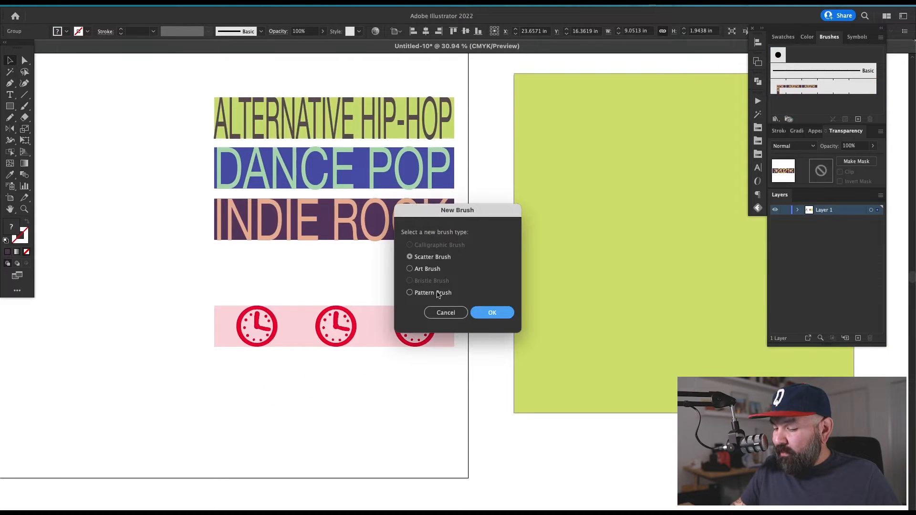
pyautogui.click(492, 312)
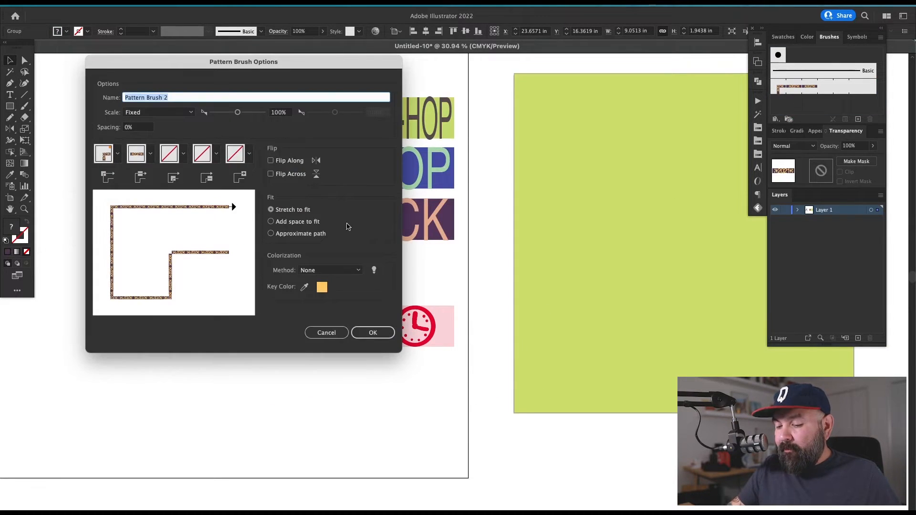
pyautogui.click(372, 332)
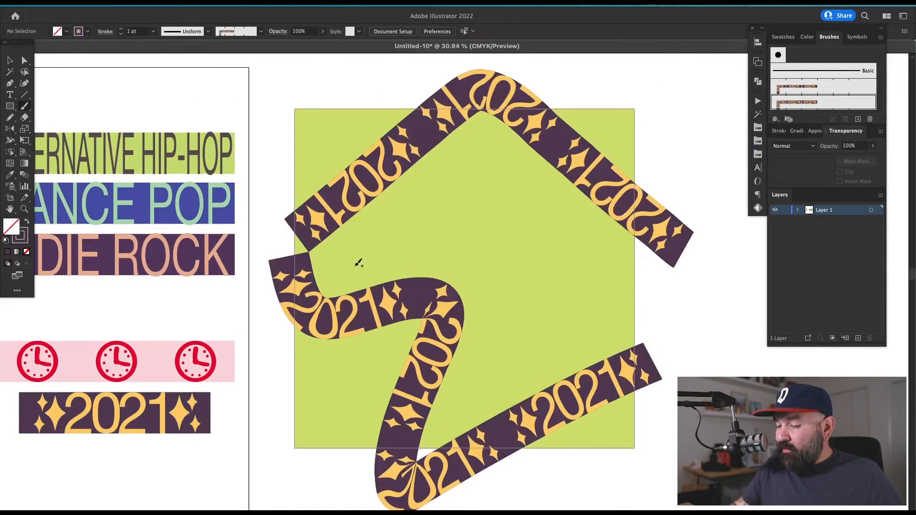
# Restyle the wavy 2021 path with Pattern Brush 2 and delete the extra test strokes
pyautogui.click(292, 259)
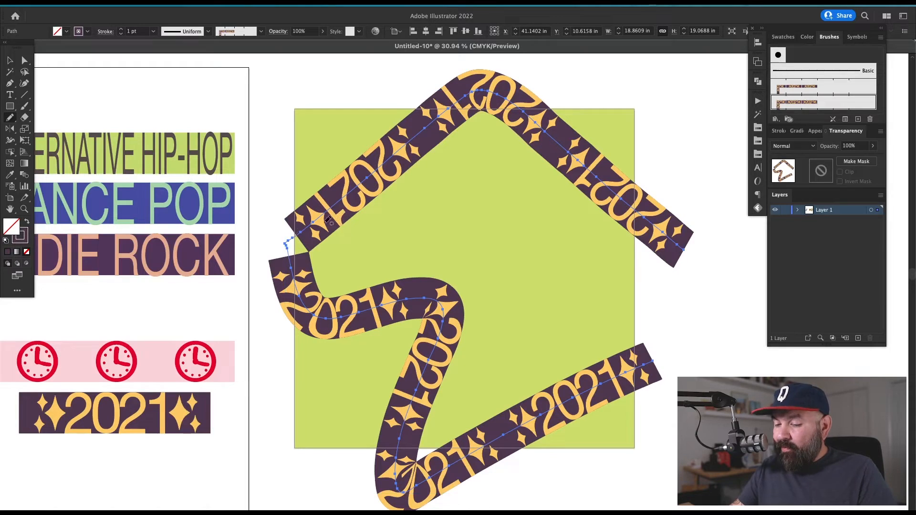
pyautogui.click(589, 325)
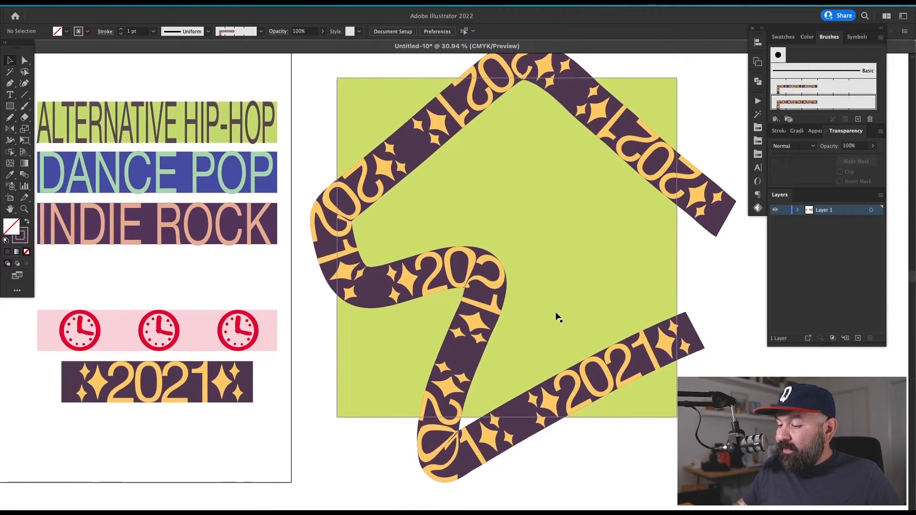
pyautogui.moveTo(444, 267)
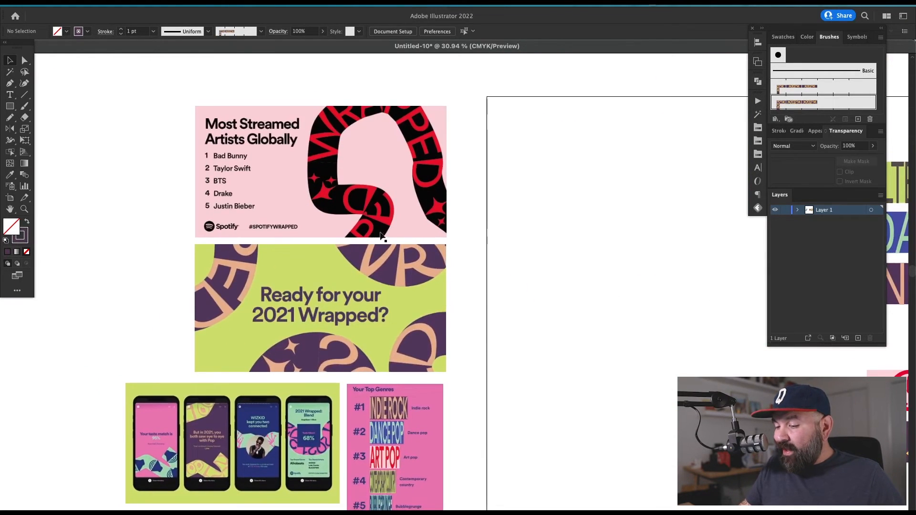
pyautogui.moveTo(436, 180)
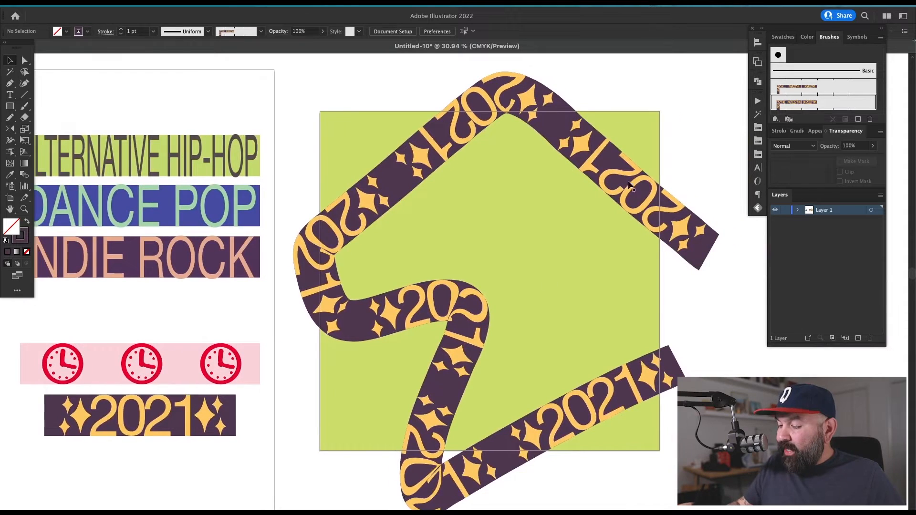
pyautogui.press('Delete')
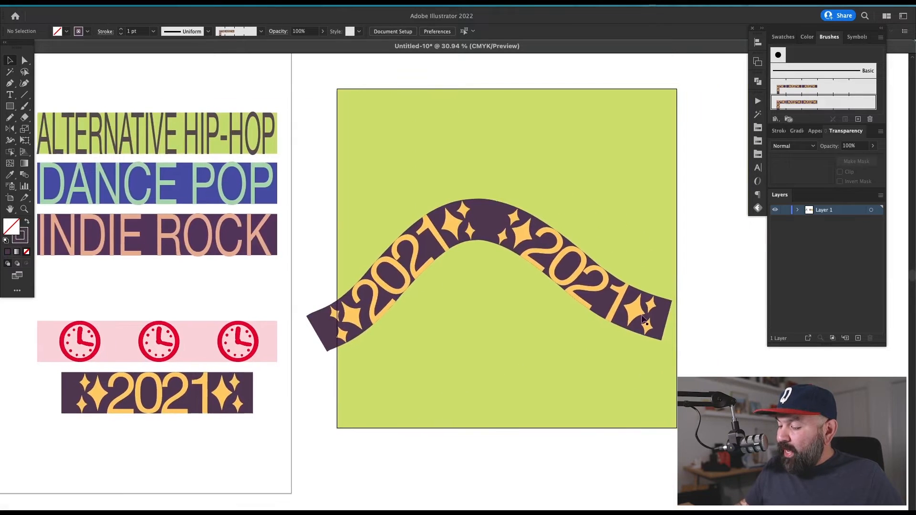
pyautogui.press('Delete')
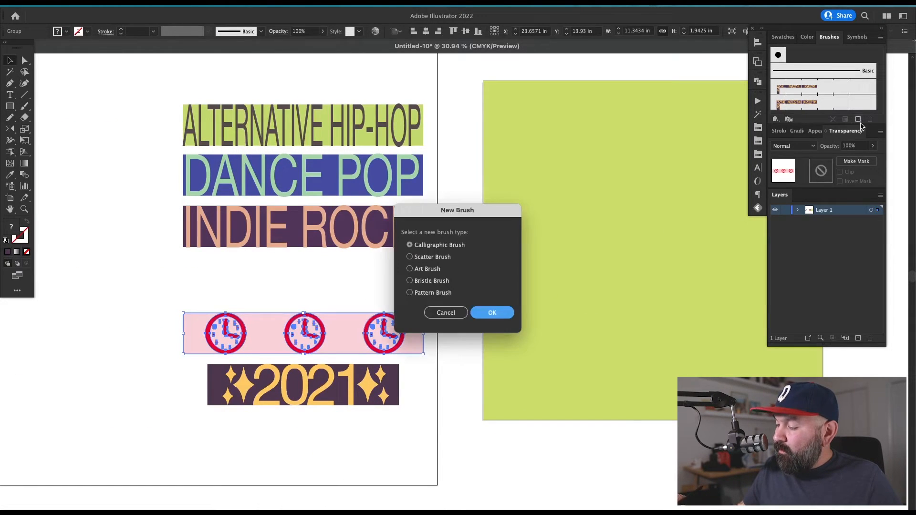
# Create a pattern brush from the clock strip
pyautogui.click(409, 293)
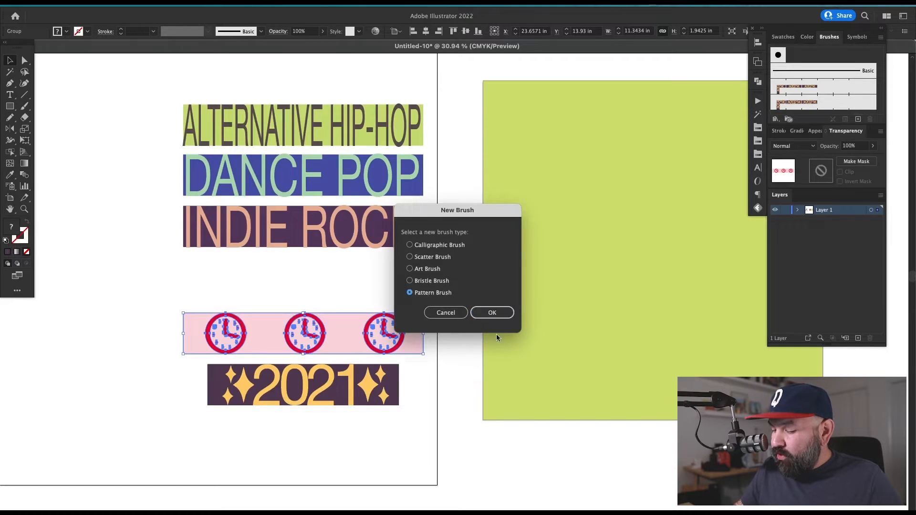
pyautogui.click(491, 313)
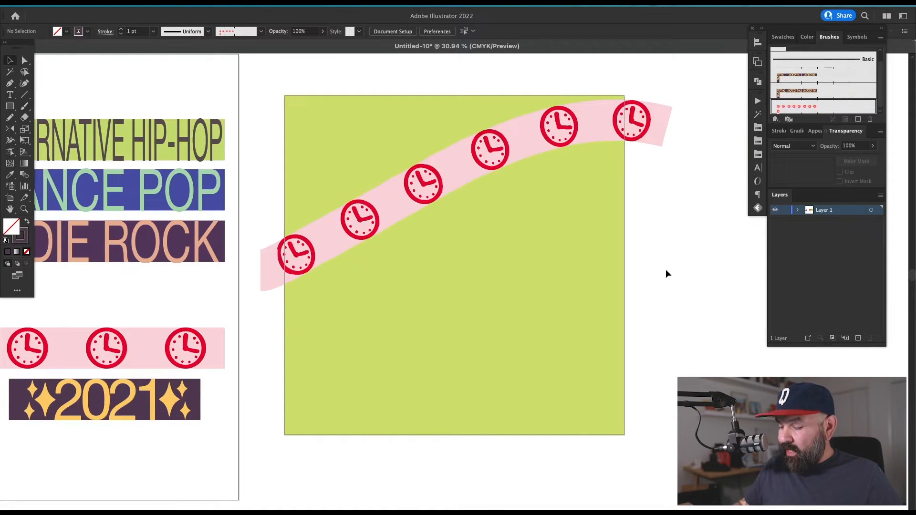
pyautogui.moveTo(248, 290)
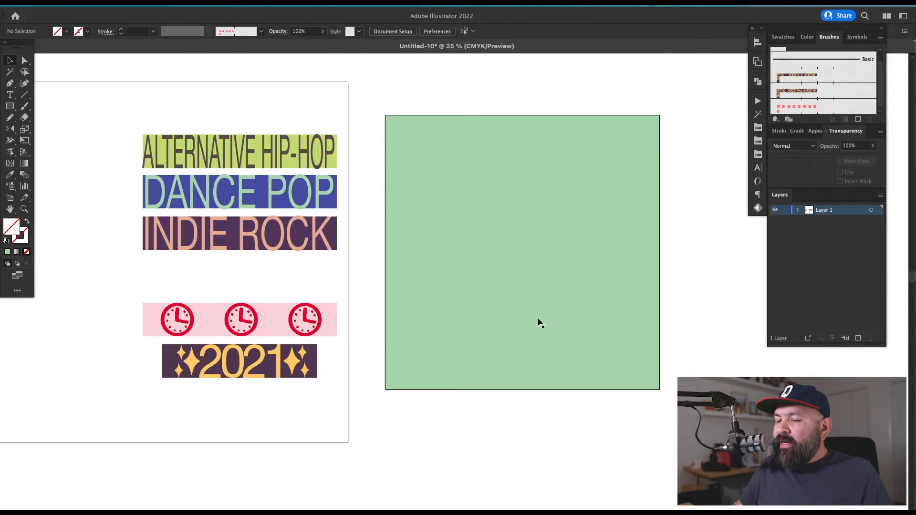
# Make an art brush from the ALTERNATIVE HIP-HOP graphic, accepting the outlined-text warning
pyautogui.hscroll(3)
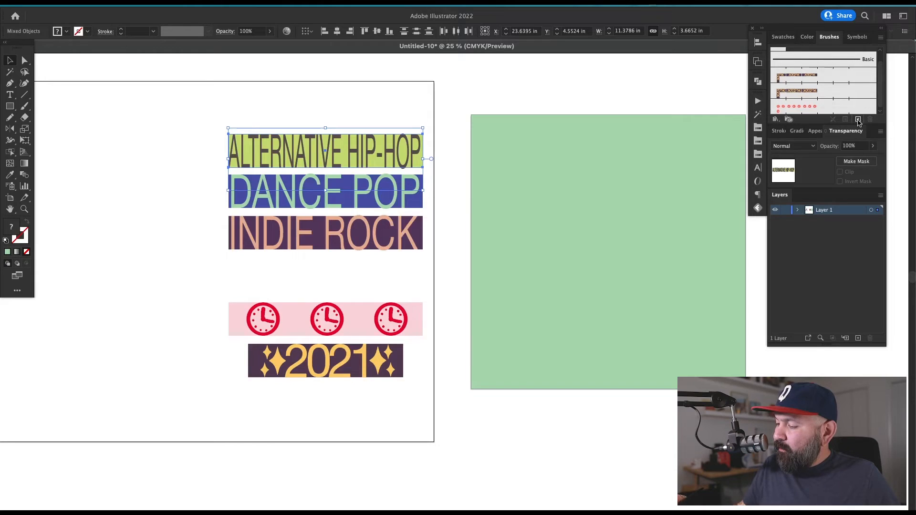
pyautogui.click(858, 119)
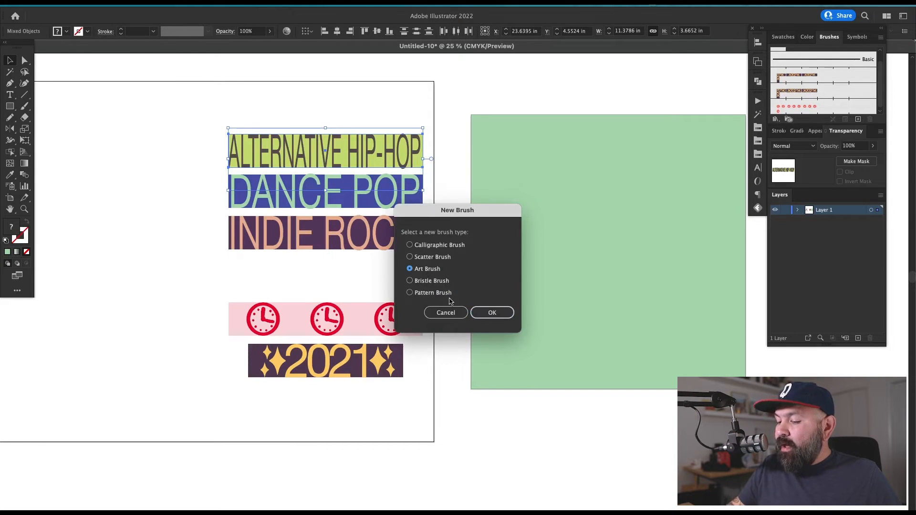
pyautogui.click(493, 312)
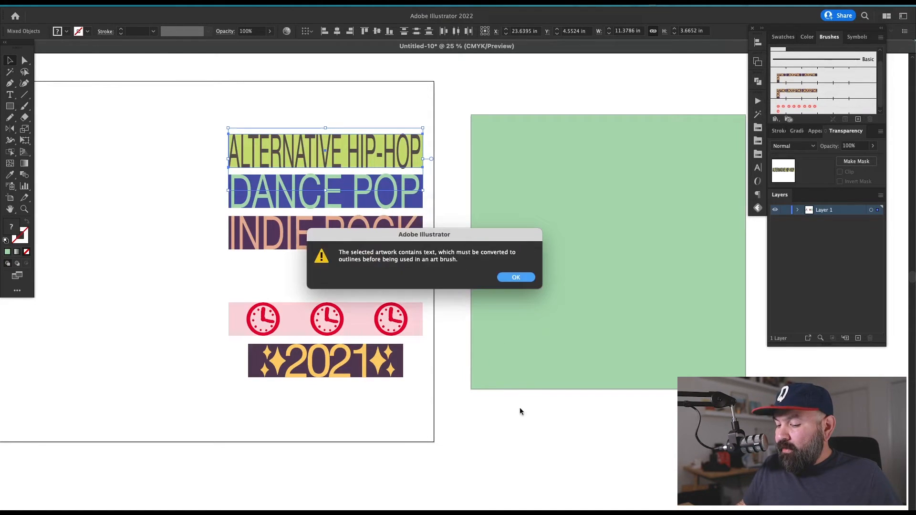
pyautogui.click(515, 276)
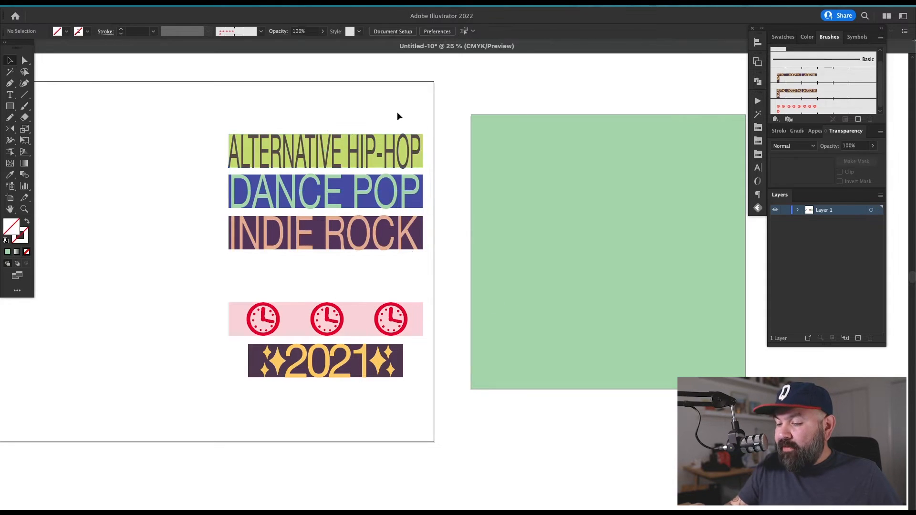
pyautogui.moveTo(415, 123)
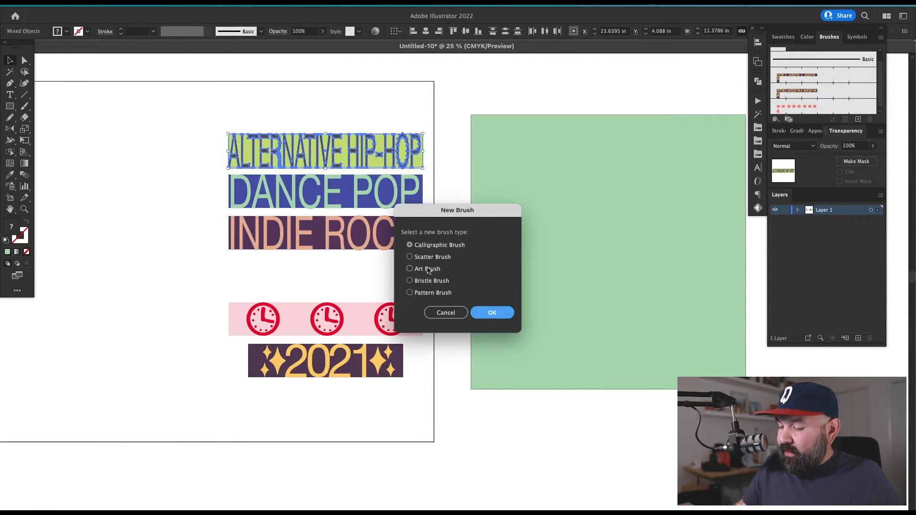
pyautogui.click(493, 312)
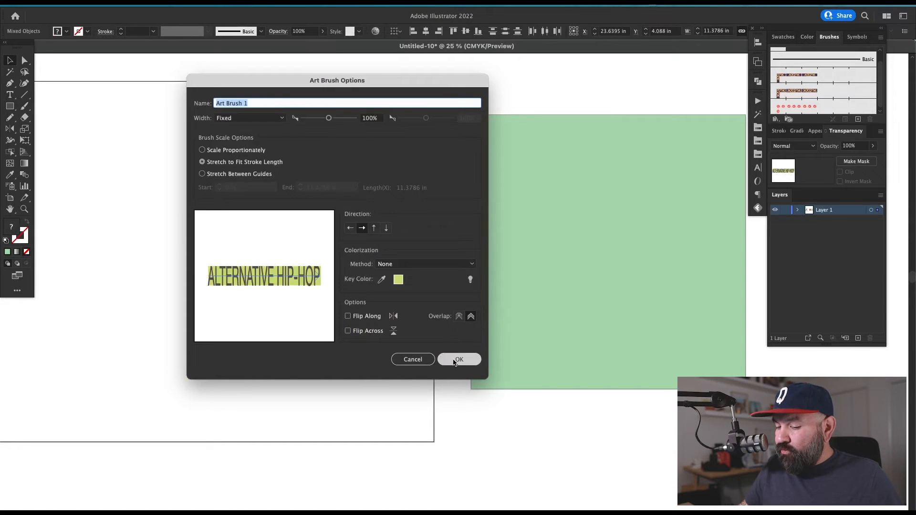
pyautogui.click(459, 360)
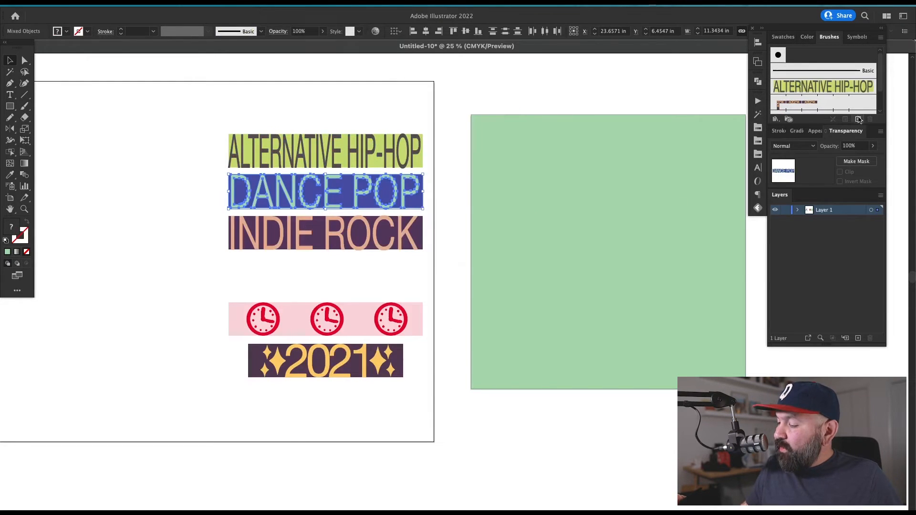
# Make art brushes from the DANCE POP and INDIE ROCK graphics
pyautogui.click(859, 119)
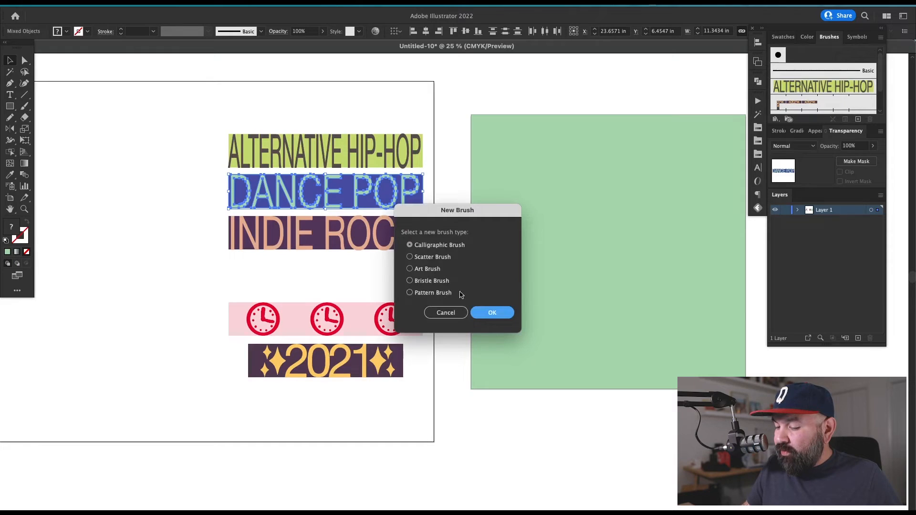
pyautogui.click(491, 312)
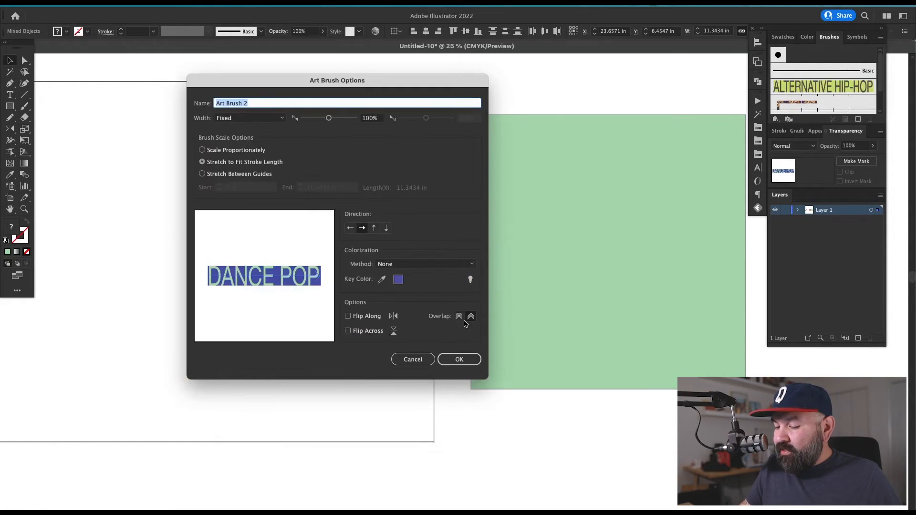
pyautogui.click(459, 360)
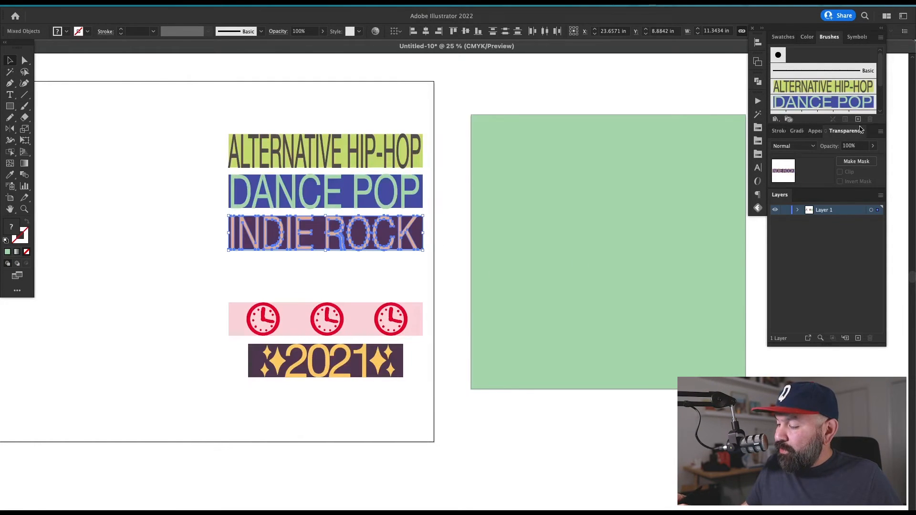
pyautogui.click(858, 120)
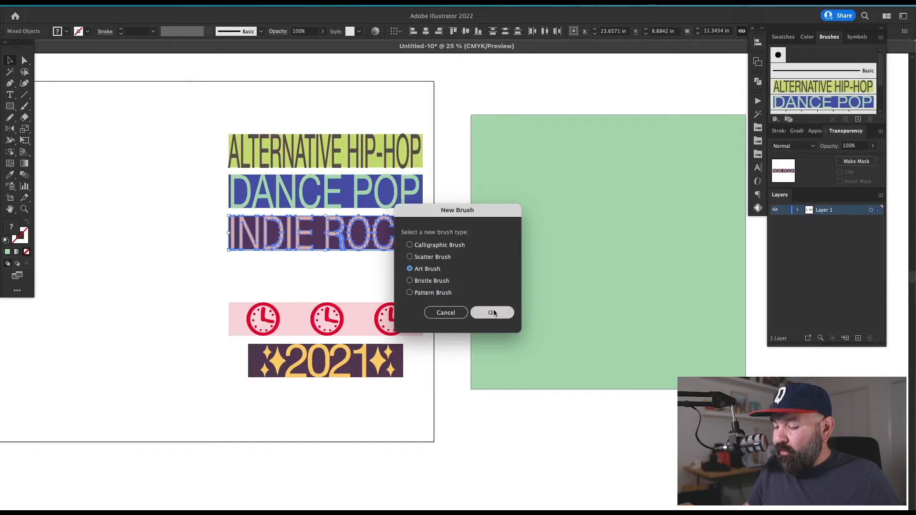
pyautogui.click(491, 313)
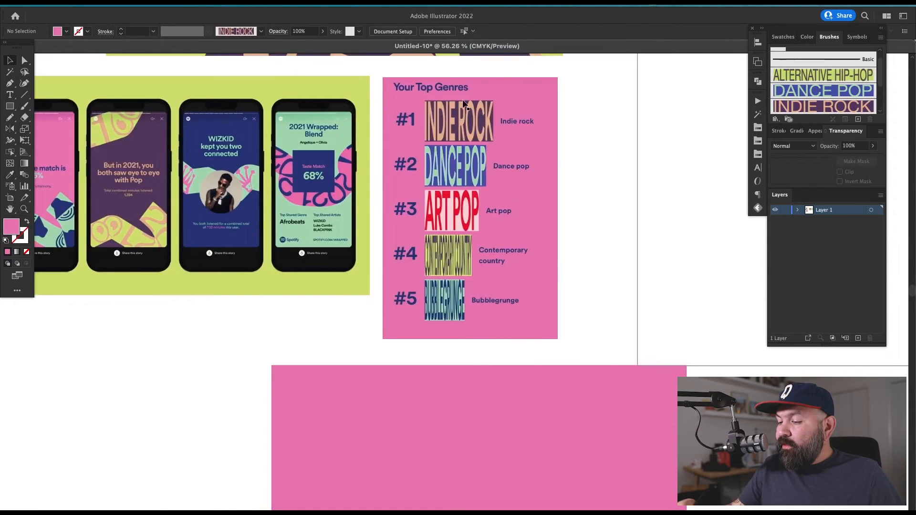
pyautogui.moveTo(489, 124)
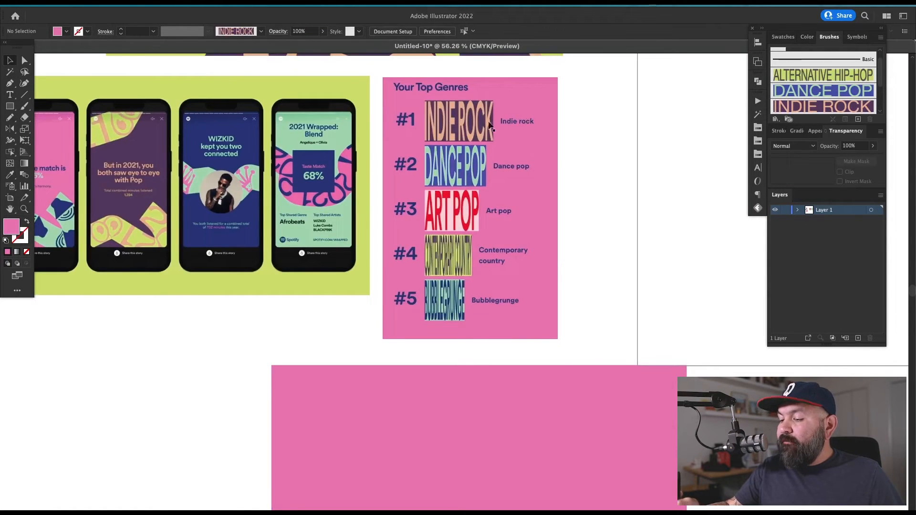
pyautogui.moveTo(506, 178)
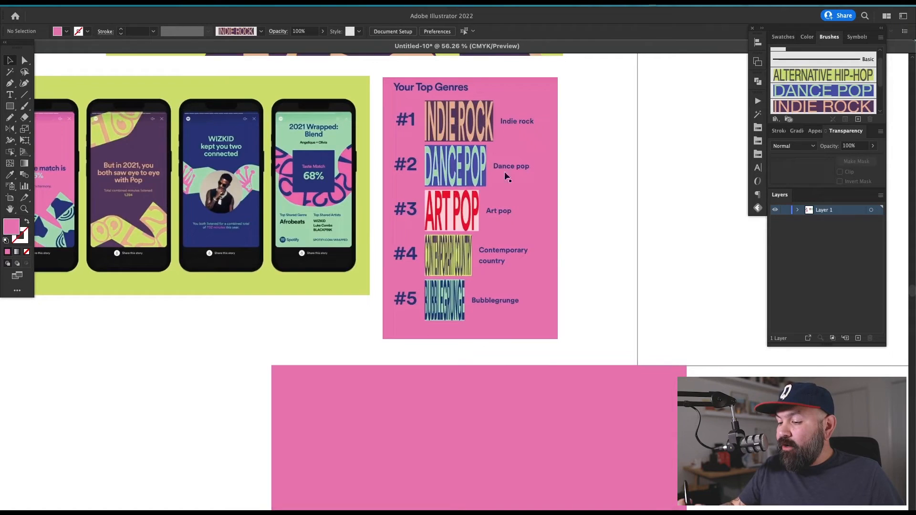
pyautogui.scroll(3)
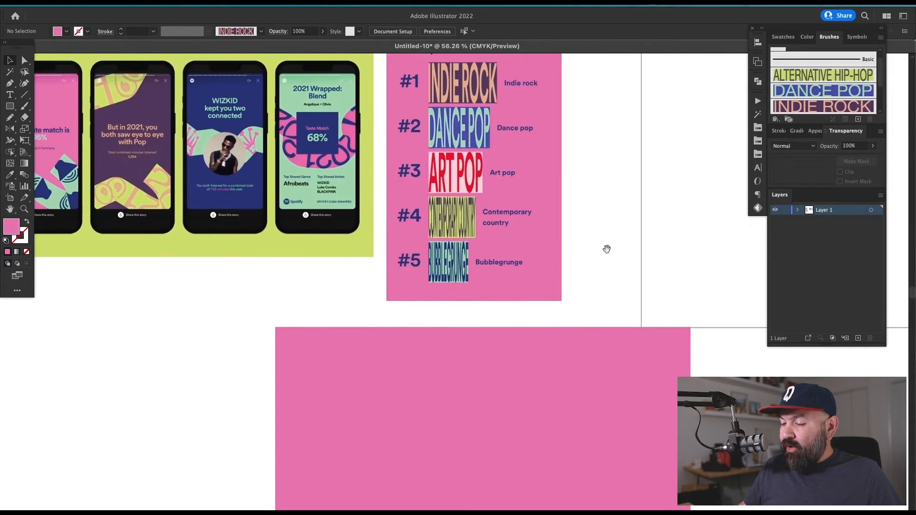
pyautogui.moveTo(621, 228)
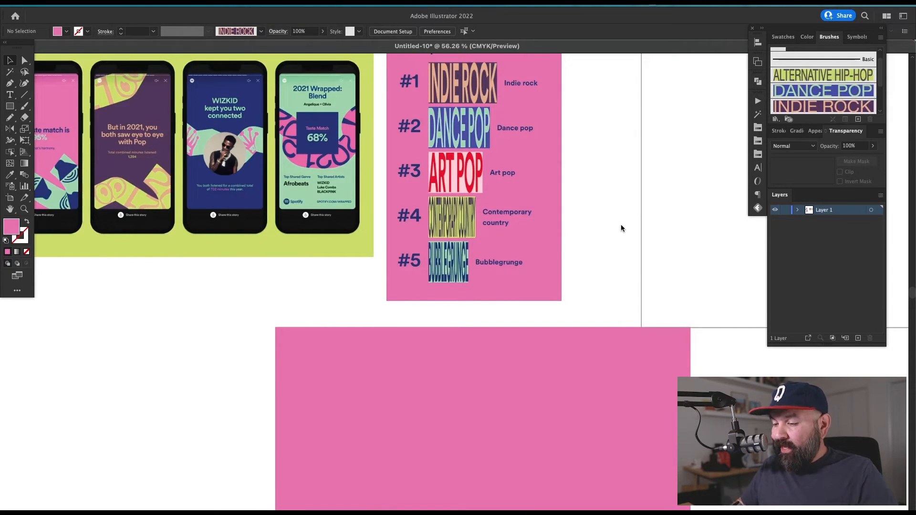
pyautogui.moveTo(311, 376)
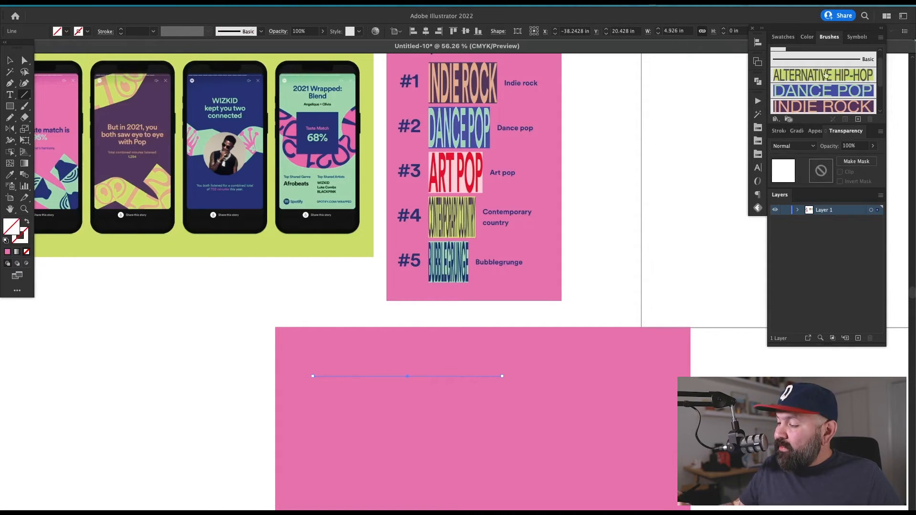
# Stroke the new line with the INDIE ROCK brush and stack shorter copies below it
pyautogui.click(824, 106)
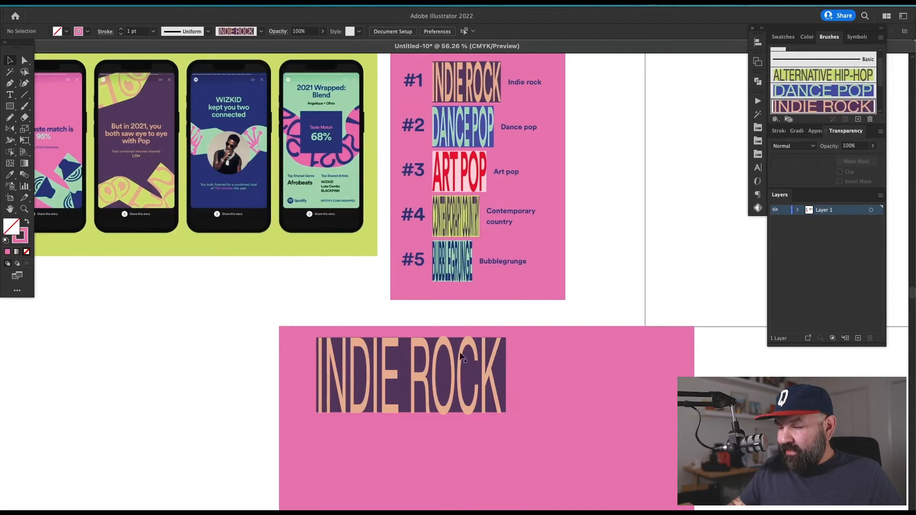
pyautogui.scroll(-3)
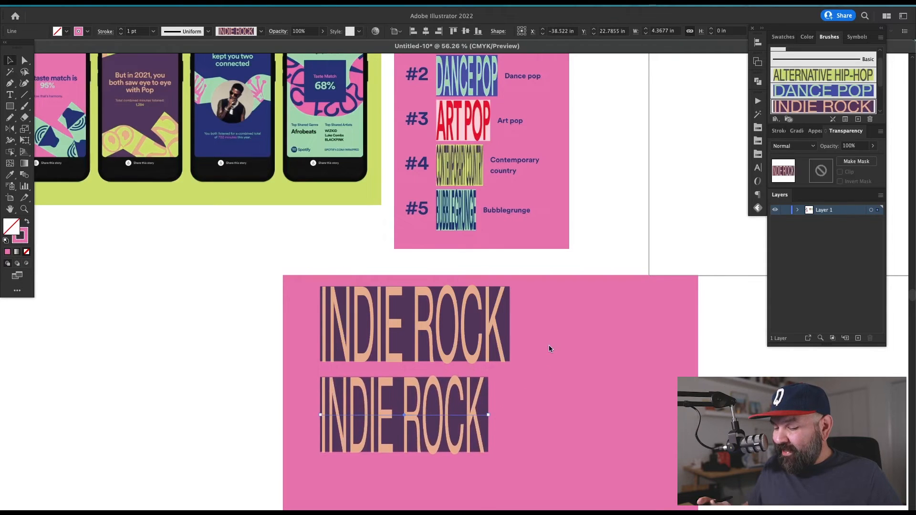
pyautogui.scroll(-3)
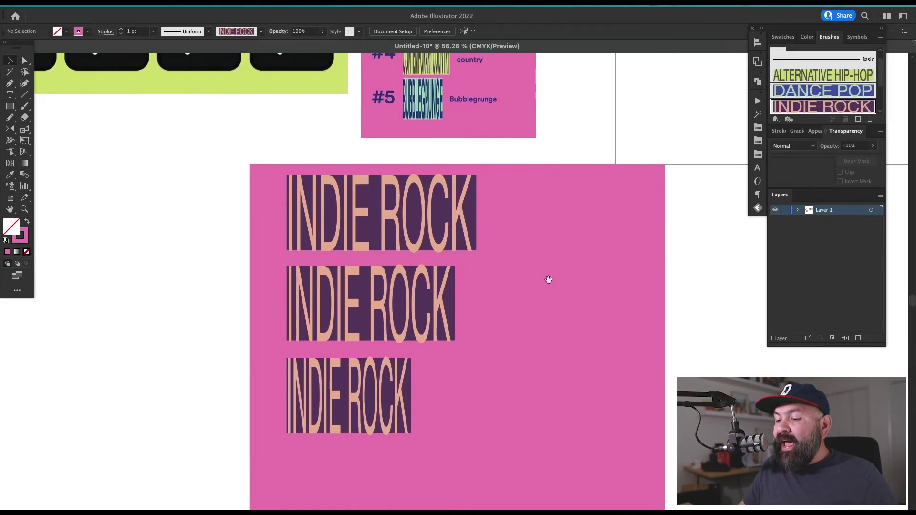
pyautogui.moveTo(553, 274)
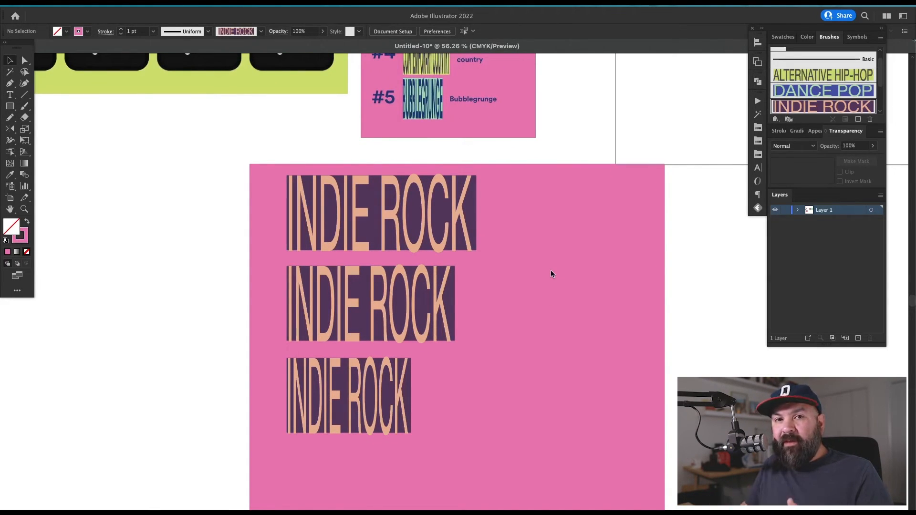
pyautogui.click(496, 348)
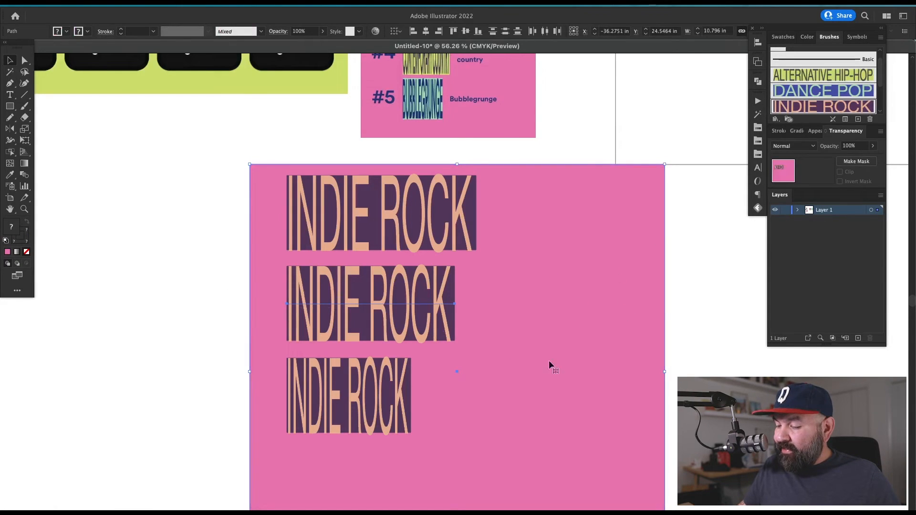
# Switch the middle line to the DANCE POP brush and the shortest to ALTERNATIVE HIP-HOP
pyautogui.click(370, 304)
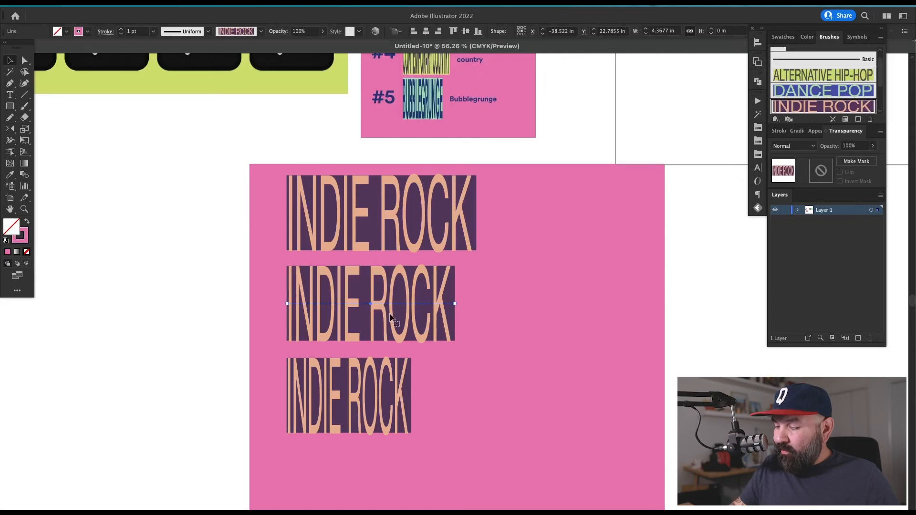
pyautogui.click(822, 90)
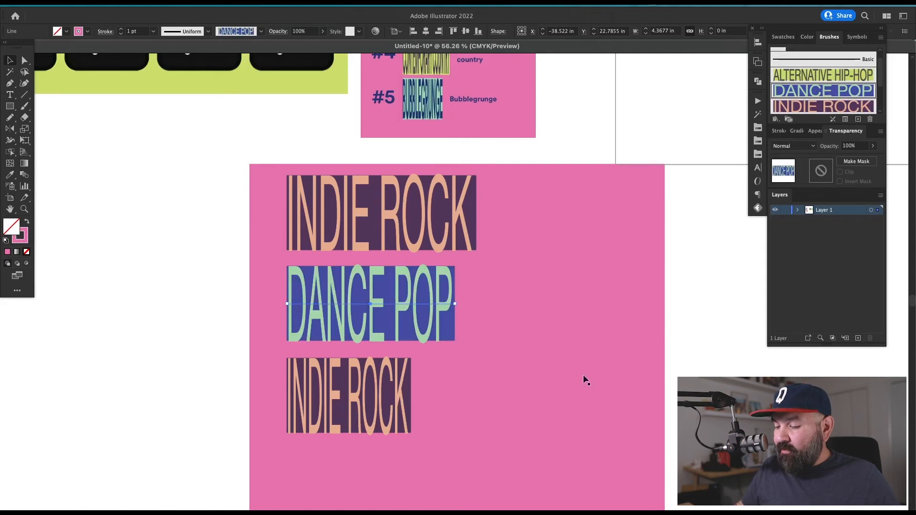
pyautogui.click(349, 397)
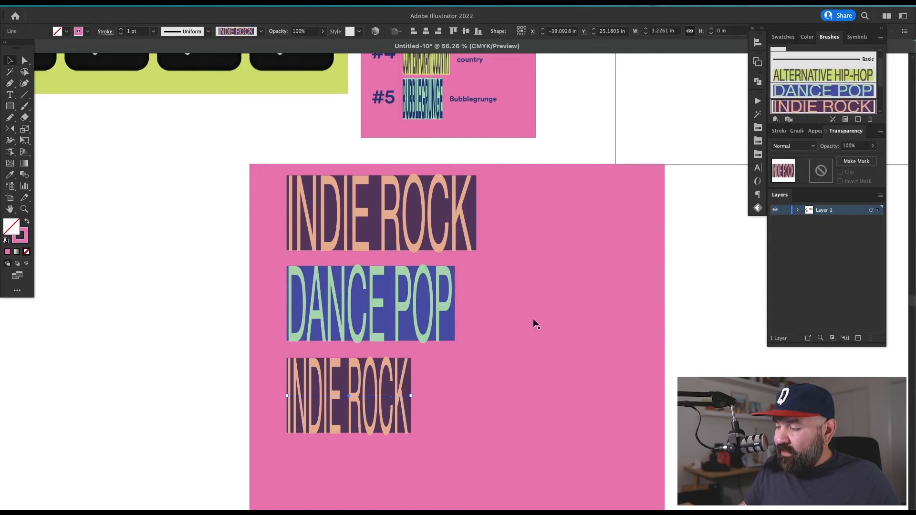
pyautogui.click(823, 74)
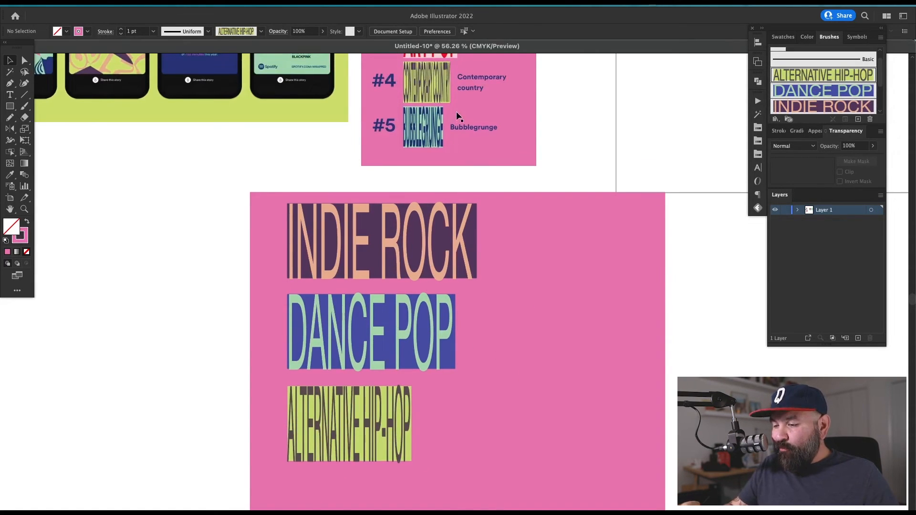
pyautogui.moveTo(488, 407)
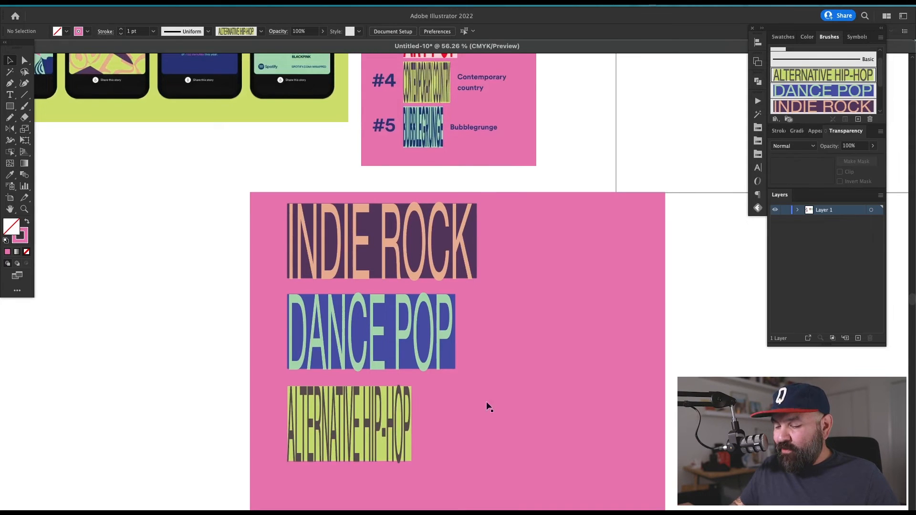